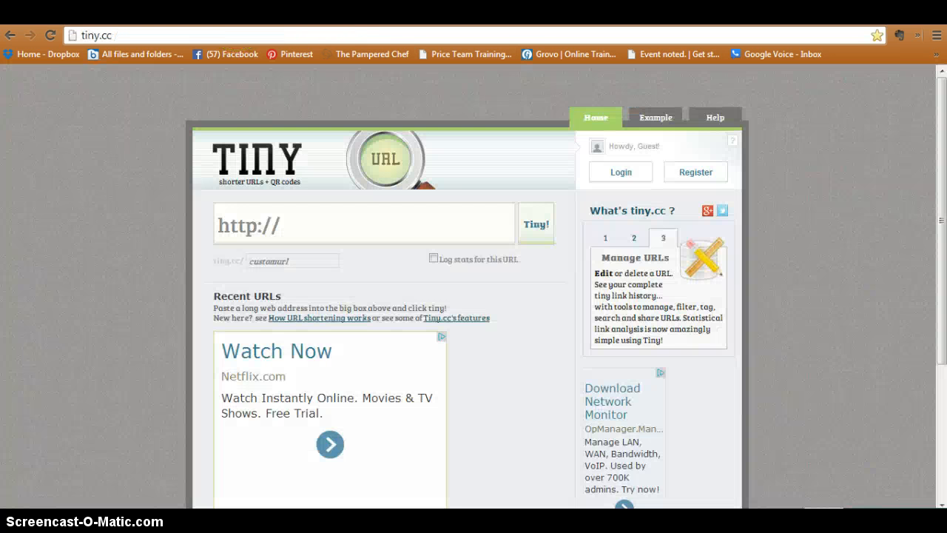
{"action": "mouse_move", "coordinate": [231, 94]}
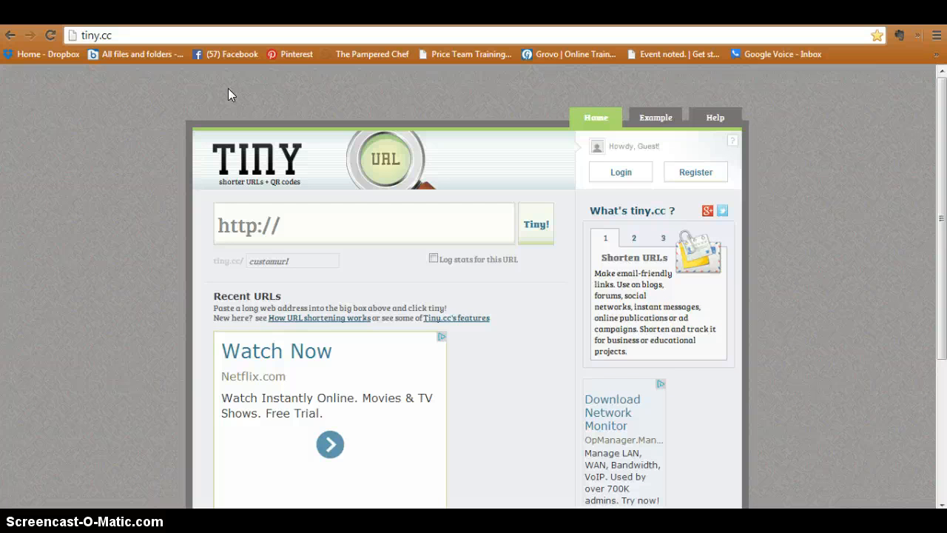
Bring up the Pampered Chef show page holding the guest-landing URL
{"action": "left_click", "coordinate": [634, 238]}
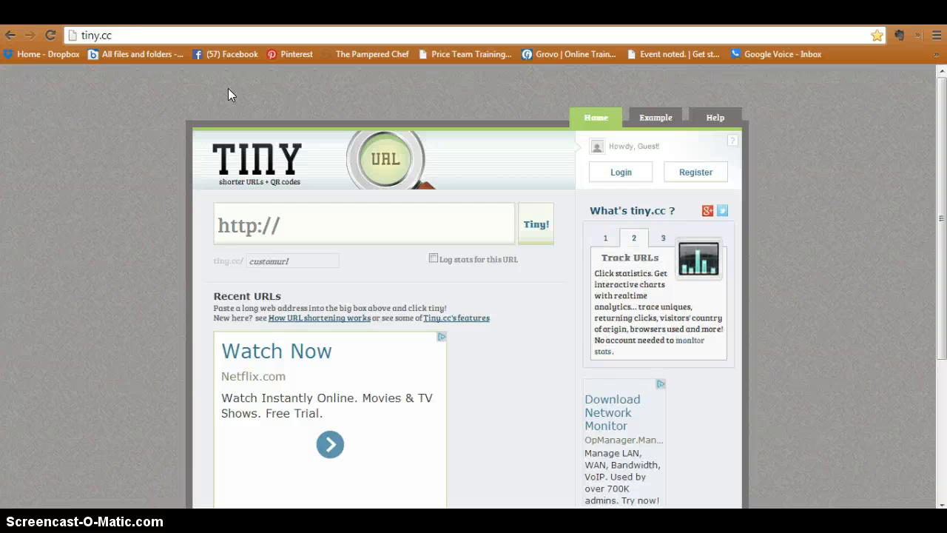
{"action": "mouse_move", "coordinate": [812, 100]}
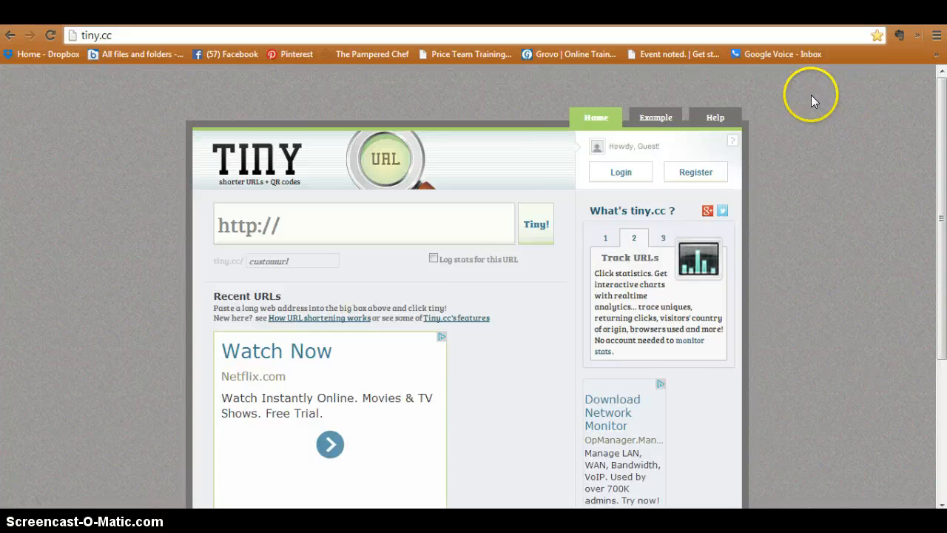
{"action": "mouse_move", "coordinate": [762, 153]}
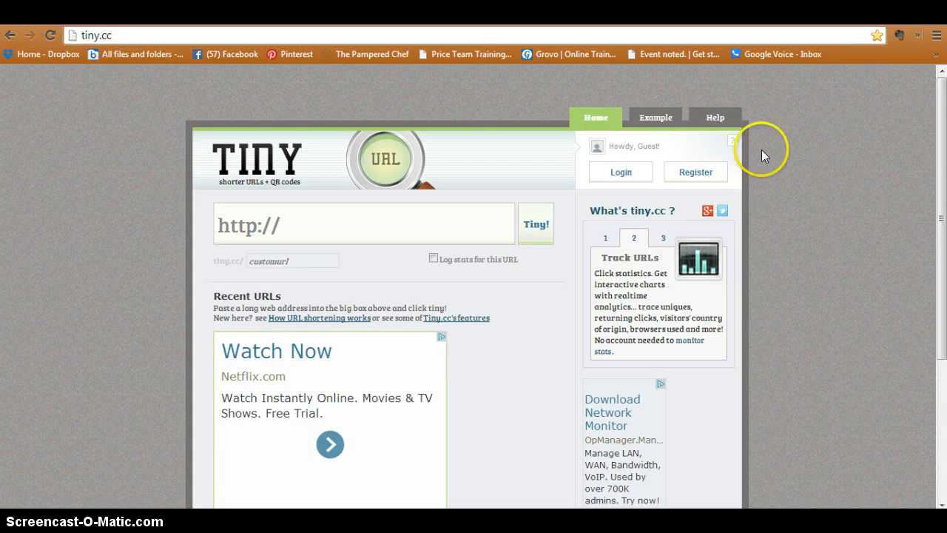
{"action": "left_click", "coordinate": [663, 238]}
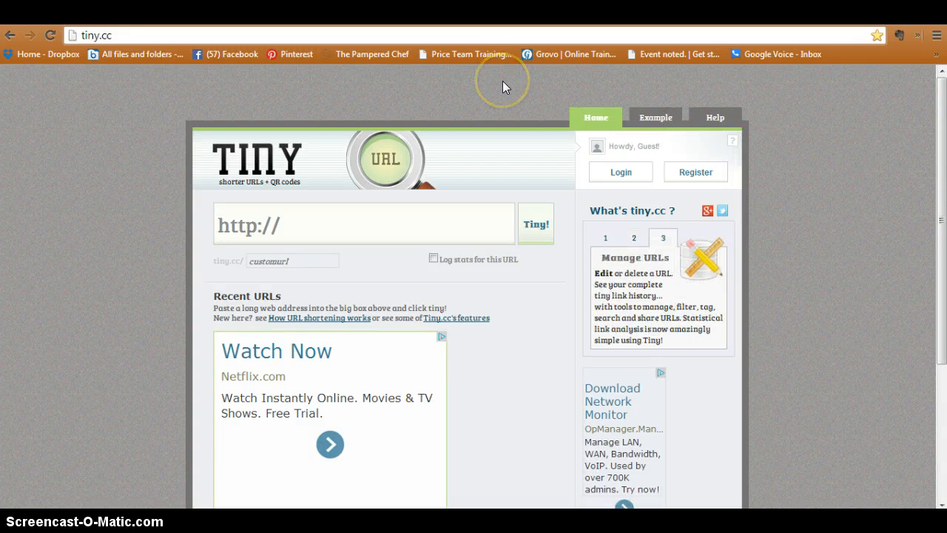
{"action": "left_click", "coordinate": [108, 35]}
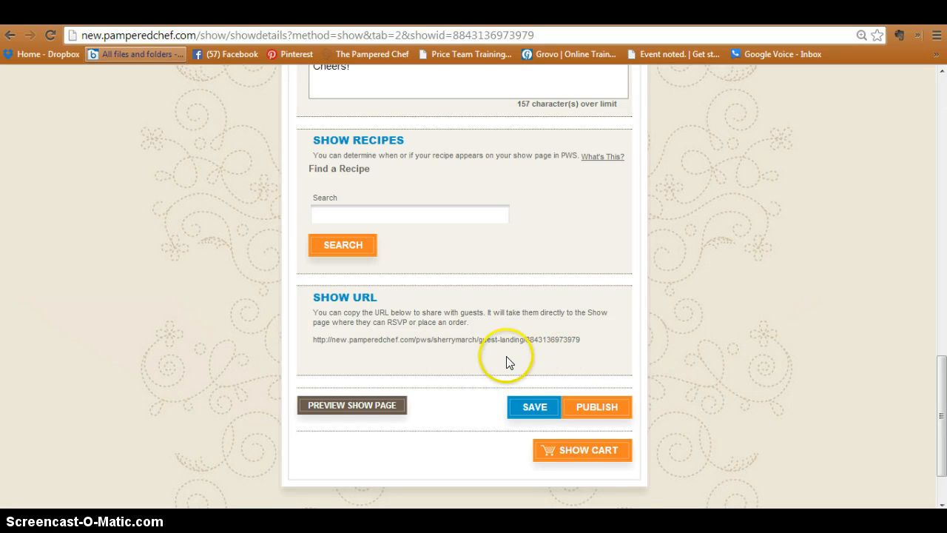
{"action": "mouse_move", "coordinate": [406, 358]}
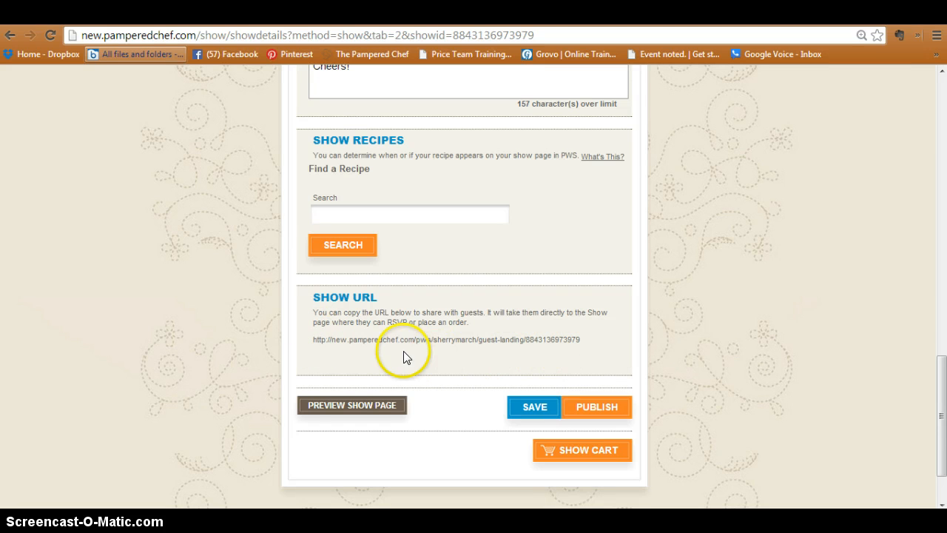
{"action": "mouse_move", "coordinate": [585, 348]}
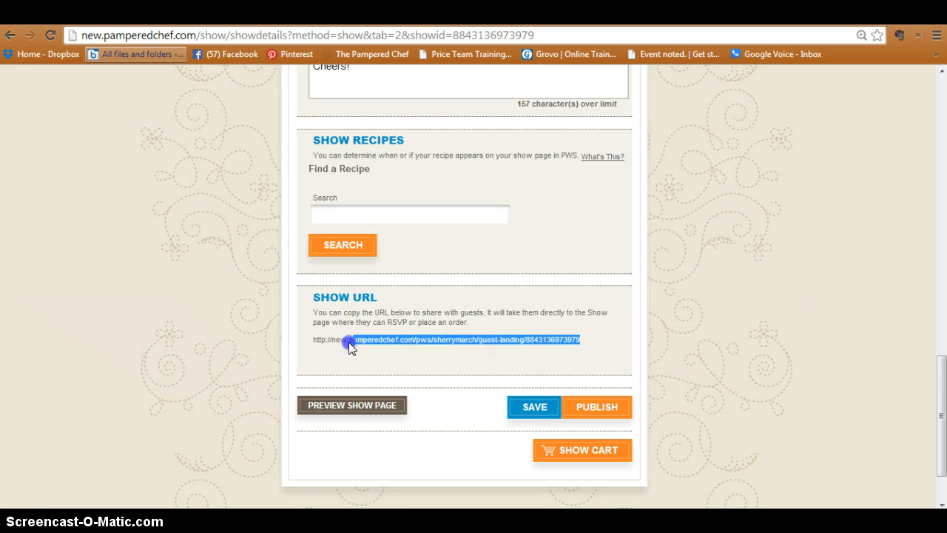
Copy the selected Pampered Chef show URL via the right-click menu
{"action": "right_click", "coordinate": [357, 340]}
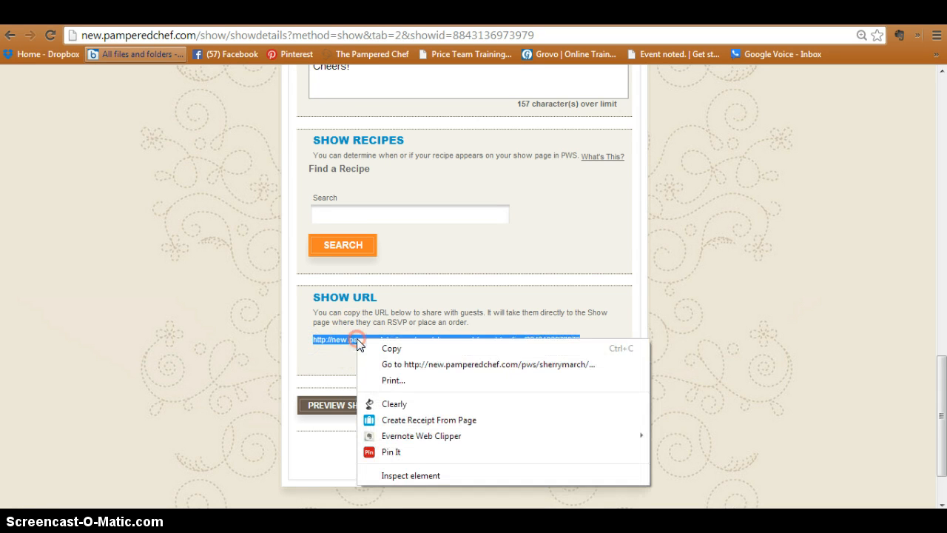
{"action": "mouse_move", "coordinate": [391, 348]}
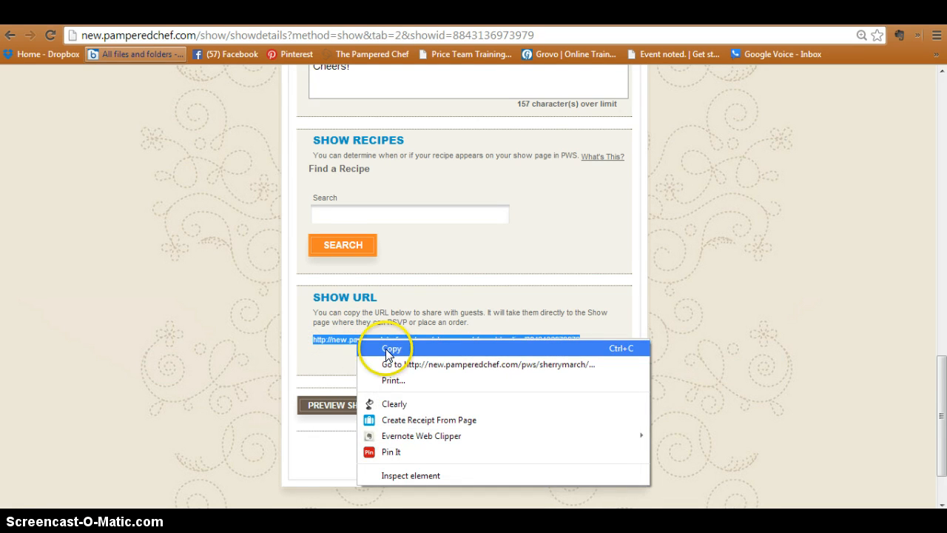
{"action": "left_click", "coordinate": [393, 349]}
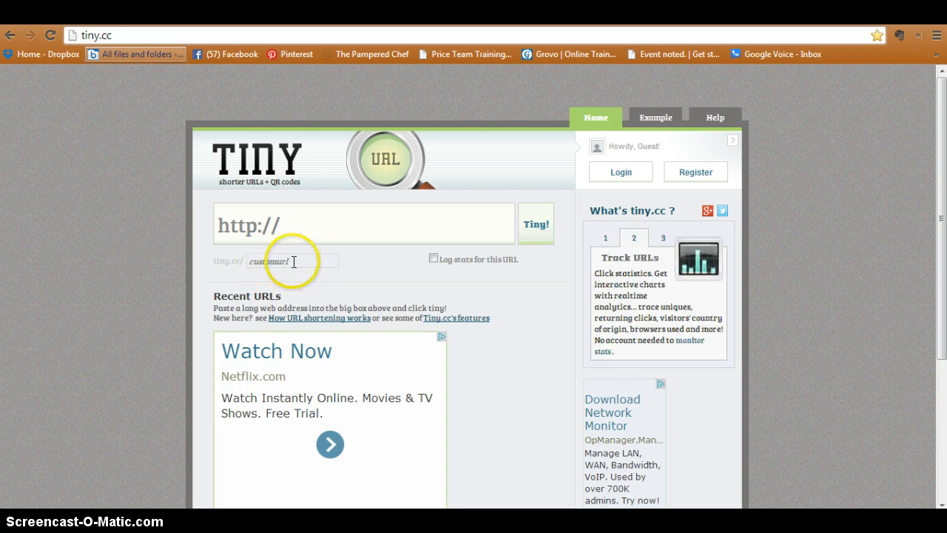
{"action": "mouse_move", "coordinate": [470, 272]}
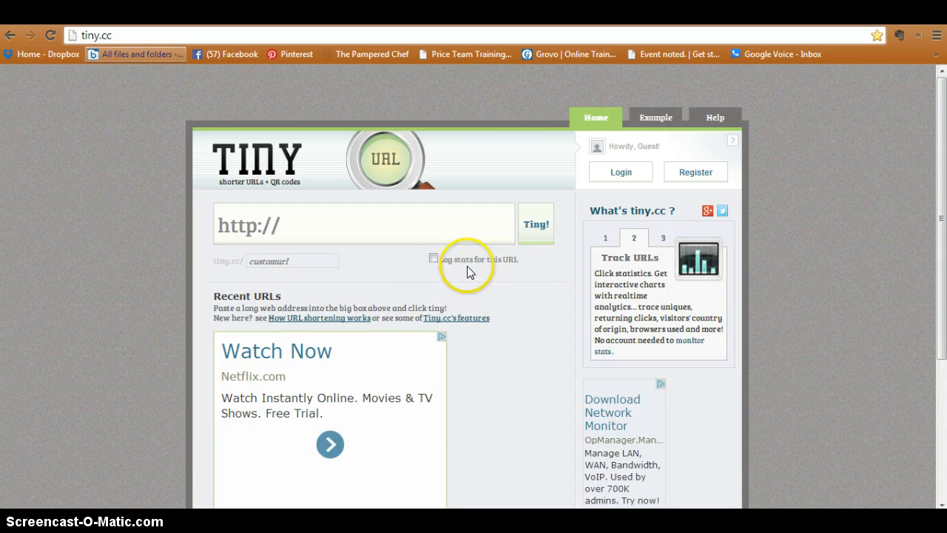
Return to the tiny.cc shortening page with its empty long-URL box
{"action": "left_click", "coordinate": [434, 259]}
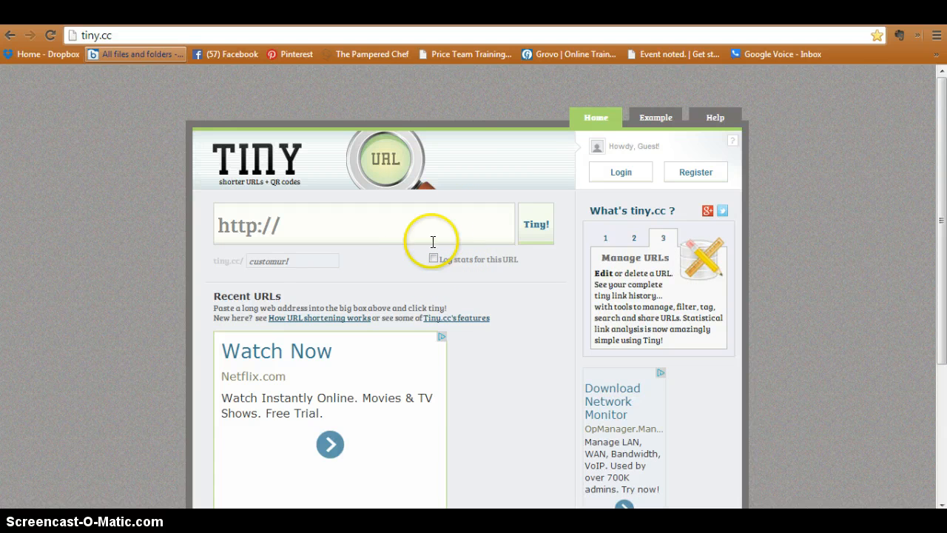
{"action": "mouse_move", "coordinate": [510, 288]}
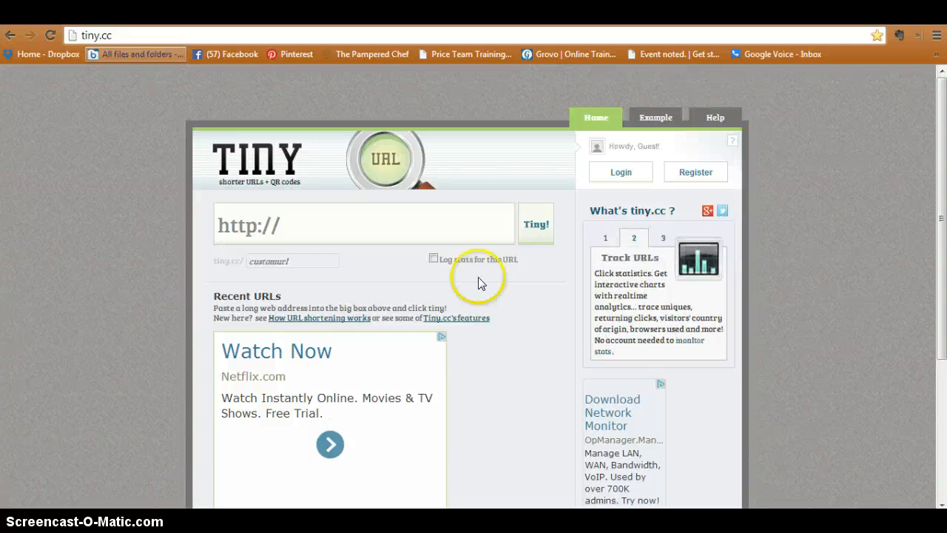
{"action": "mouse_move", "coordinate": [390, 283]}
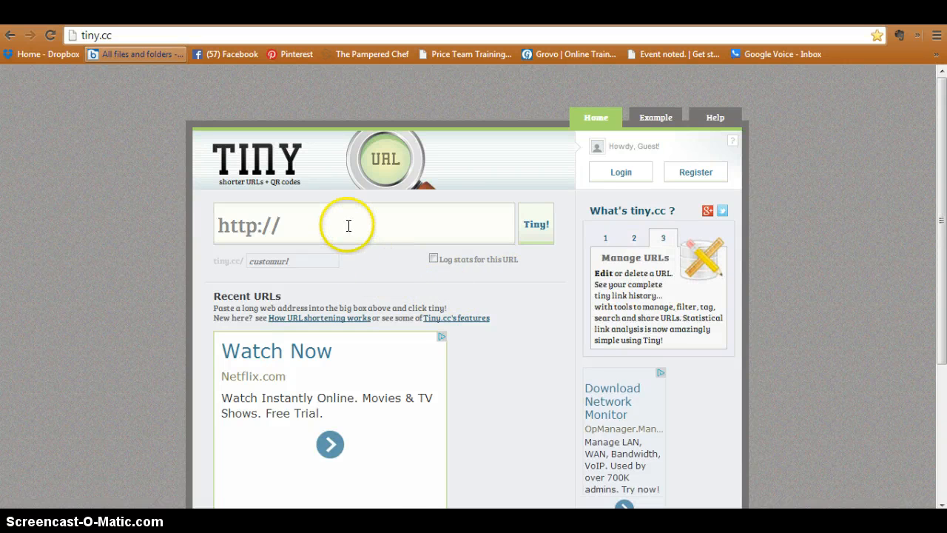
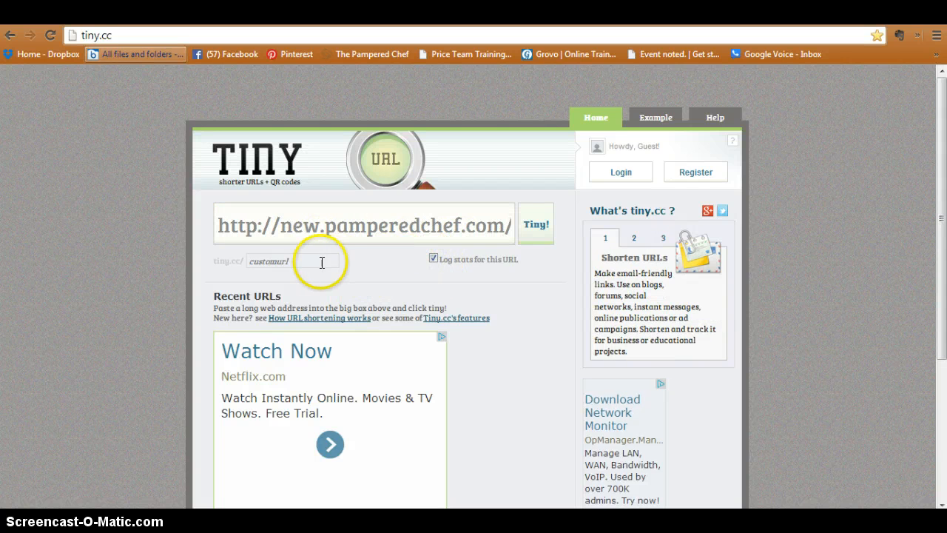
Fill in the custom alias 'KimPartyPage' for the short link with stats logging on
{"action": "left_click", "coordinate": [292, 261]}
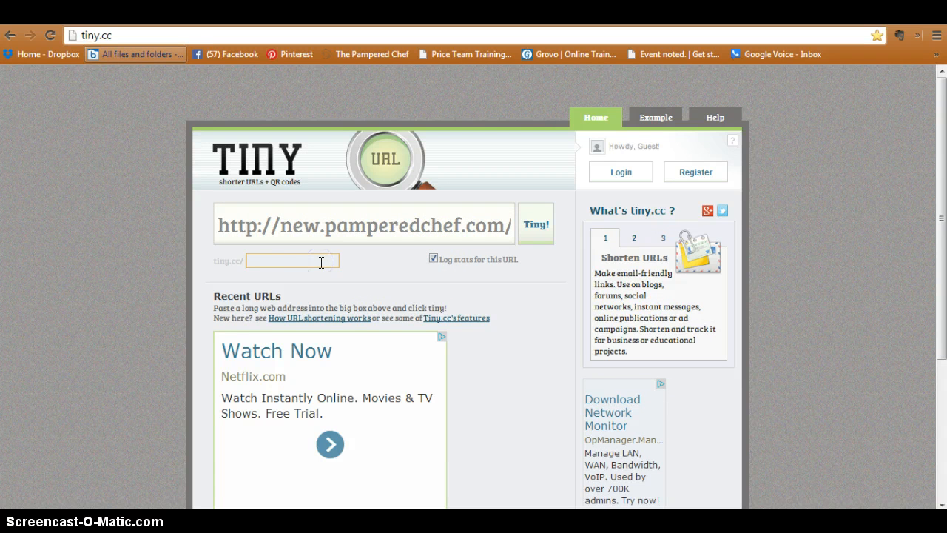
{"action": "left_click", "coordinate": [288, 260]}
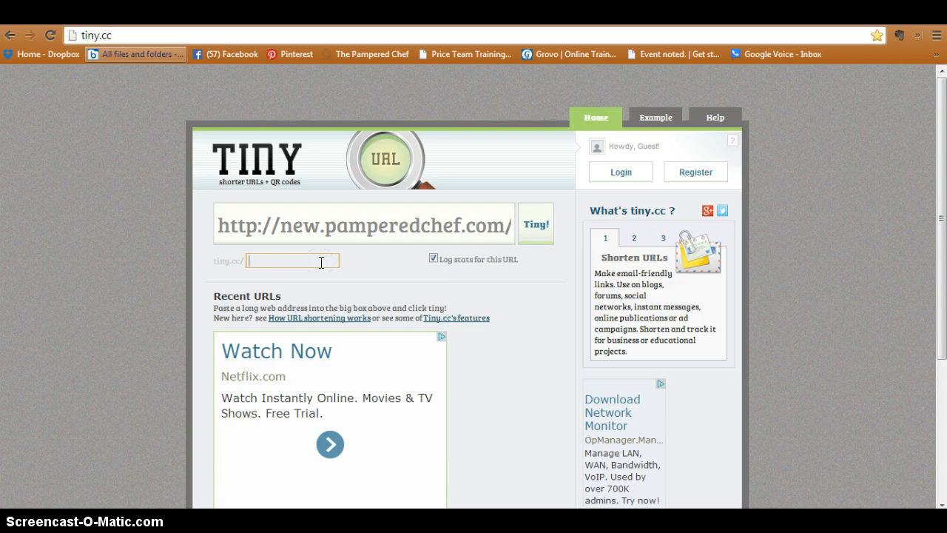
{"action": "left_click", "coordinate": [634, 237]}
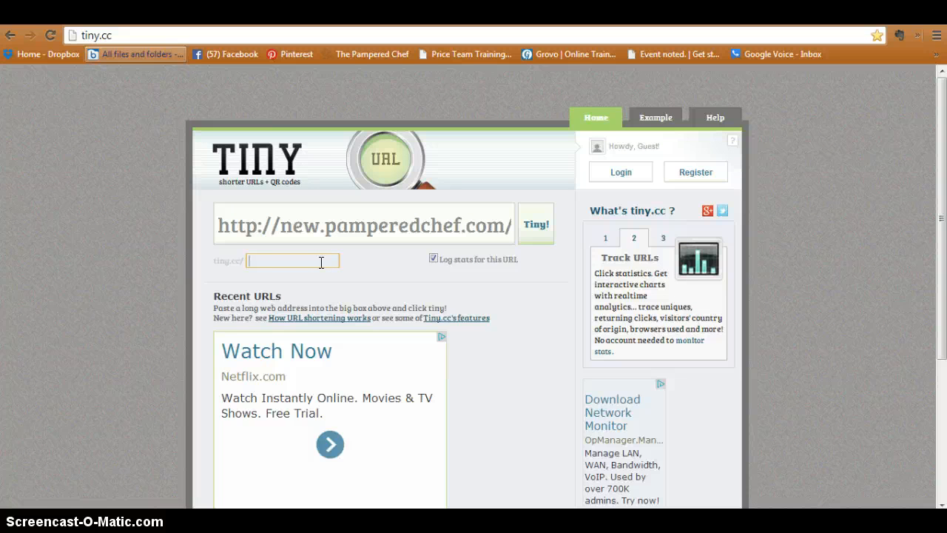
{"action": "left_click", "coordinate": [663, 237]}
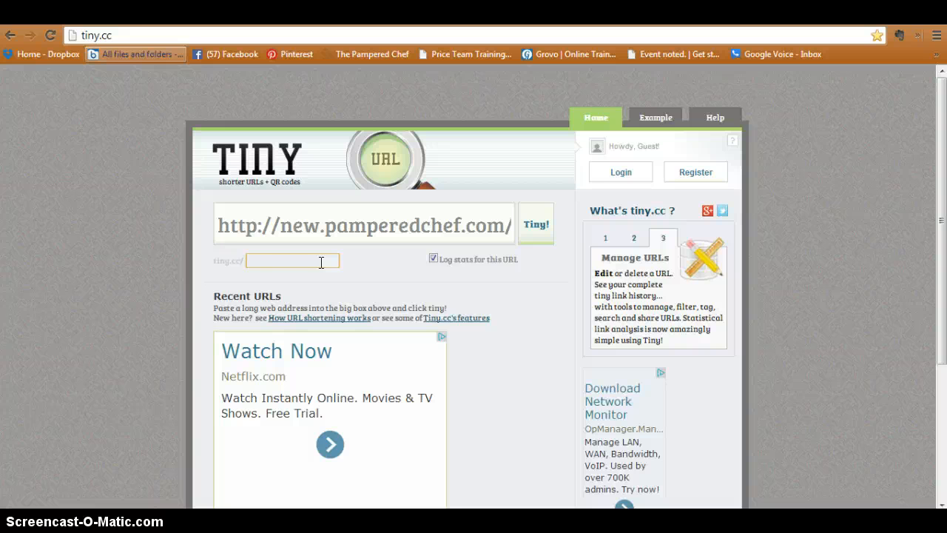
{"action": "type", "text": "Kim"}
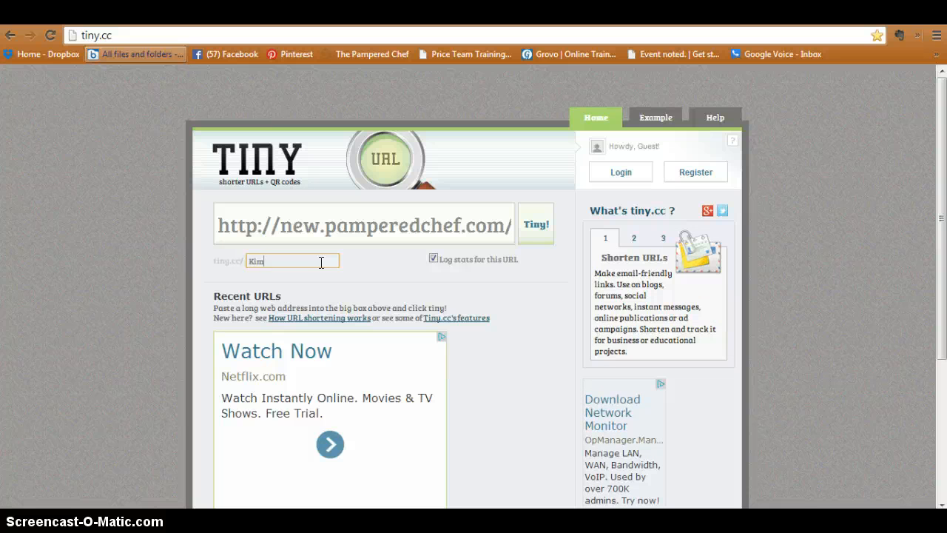
{"action": "type", "text": "P"}
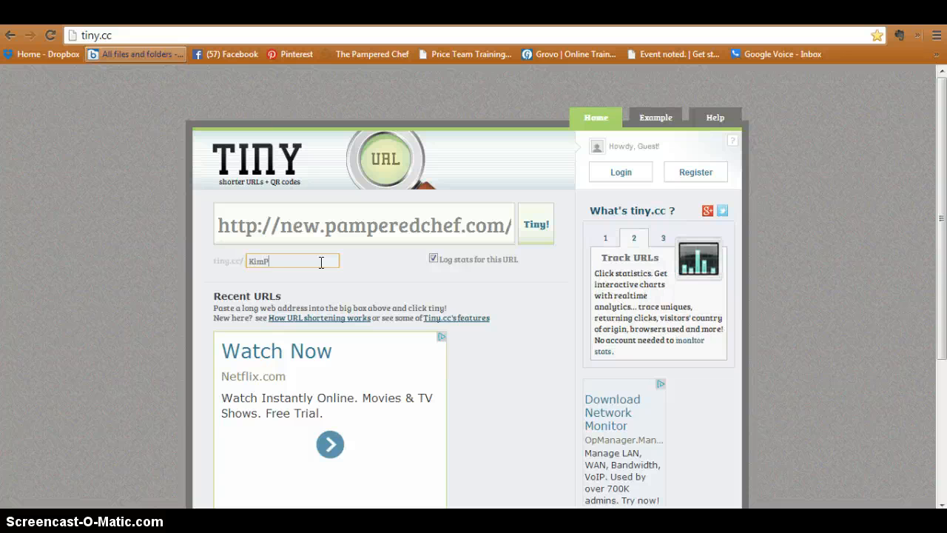
{"action": "type", "text": "artyPage"}
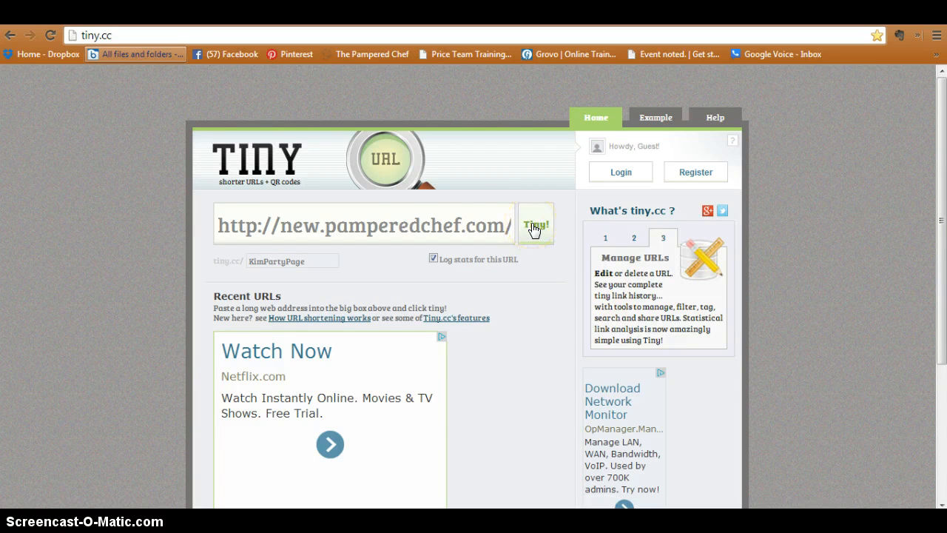
{"action": "mouse_move", "coordinate": [448, 225]}
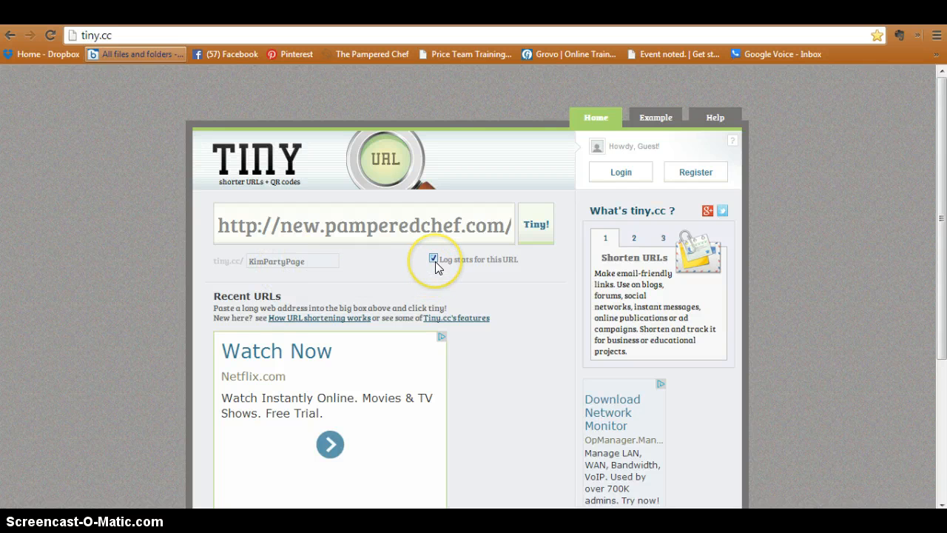
{"action": "mouse_move", "coordinate": [534, 236]}
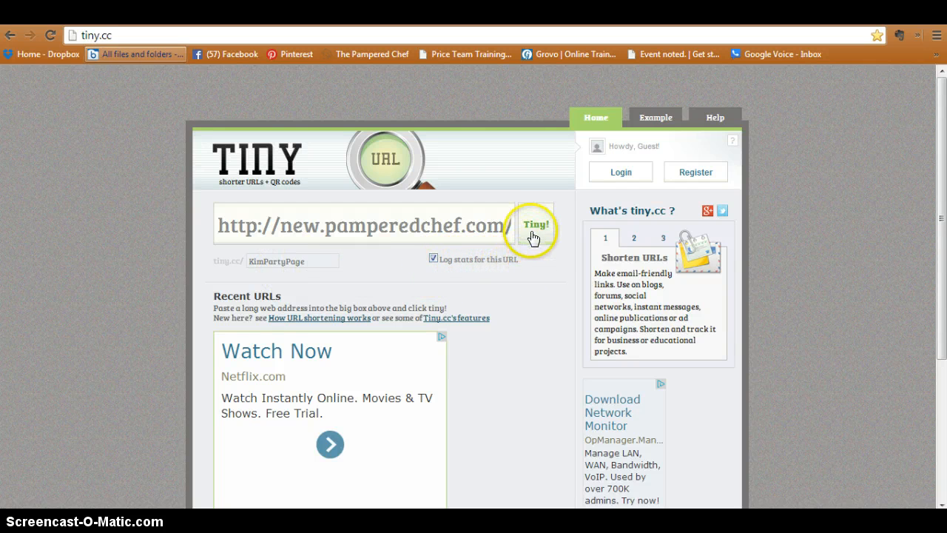
{"action": "left_click", "coordinate": [535, 225]}
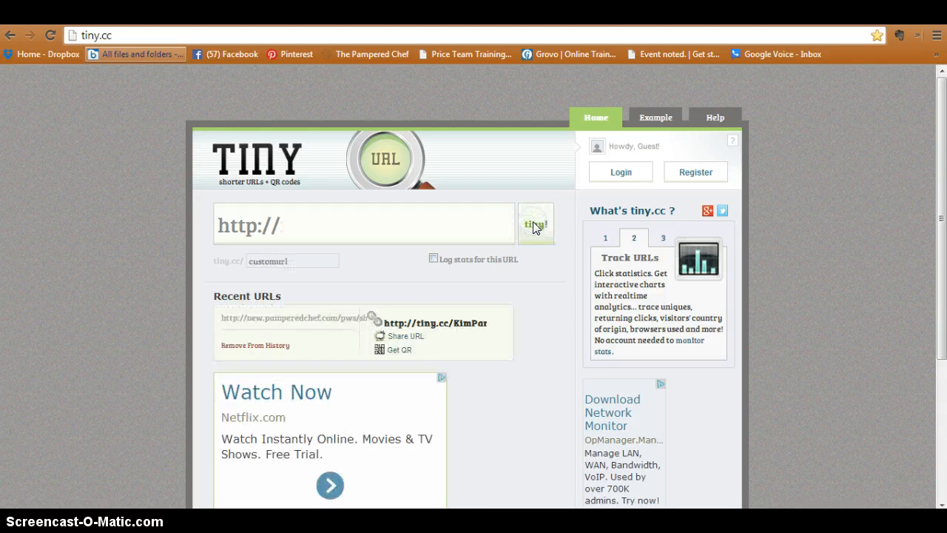
{"action": "left_click", "coordinate": [535, 224]}
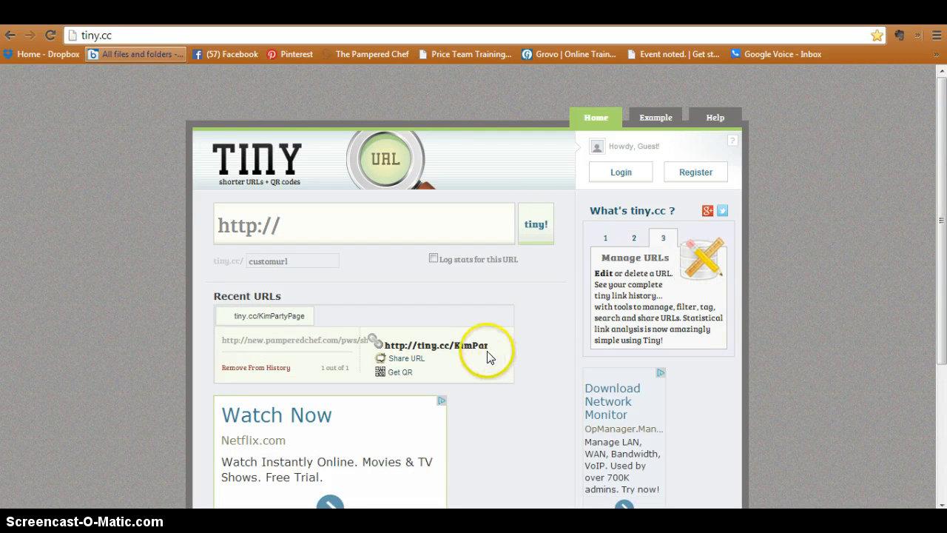
{"action": "left_click", "coordinate": [406, 357]}
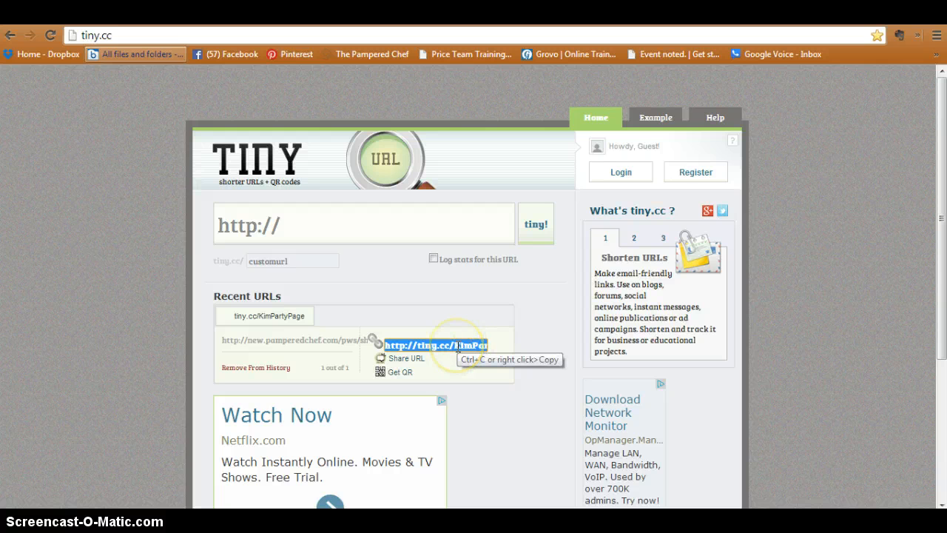
{"action": "right_click", "coordinate": [436, 344]}
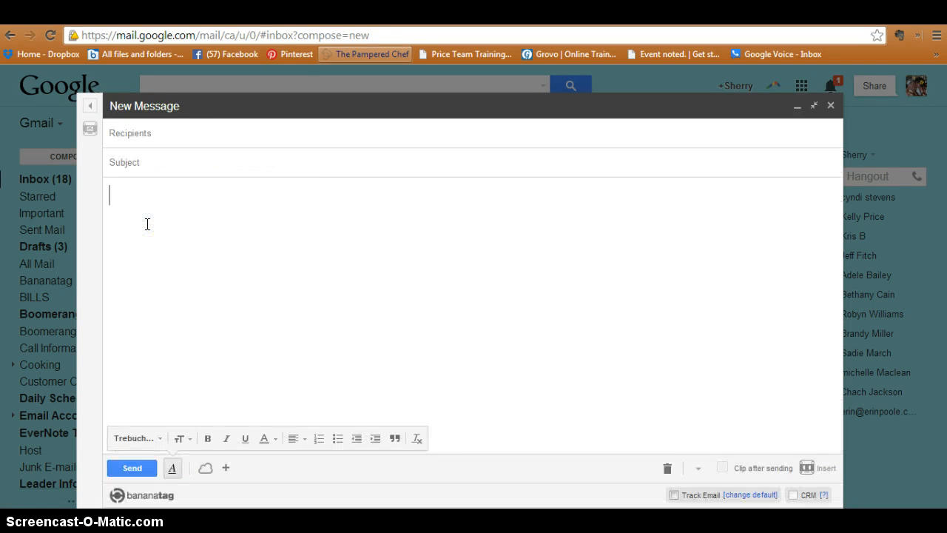
Write to Kim that this short link lets friends visit her Pampered Chef Host Page easily
{"action": "type", "text": "Hi K"}
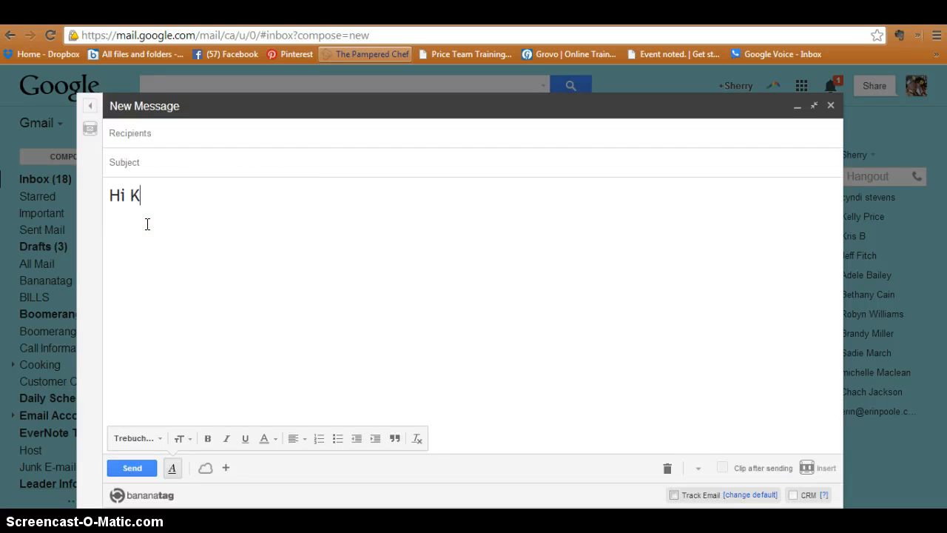
{"action": "type", "text": "im!"}
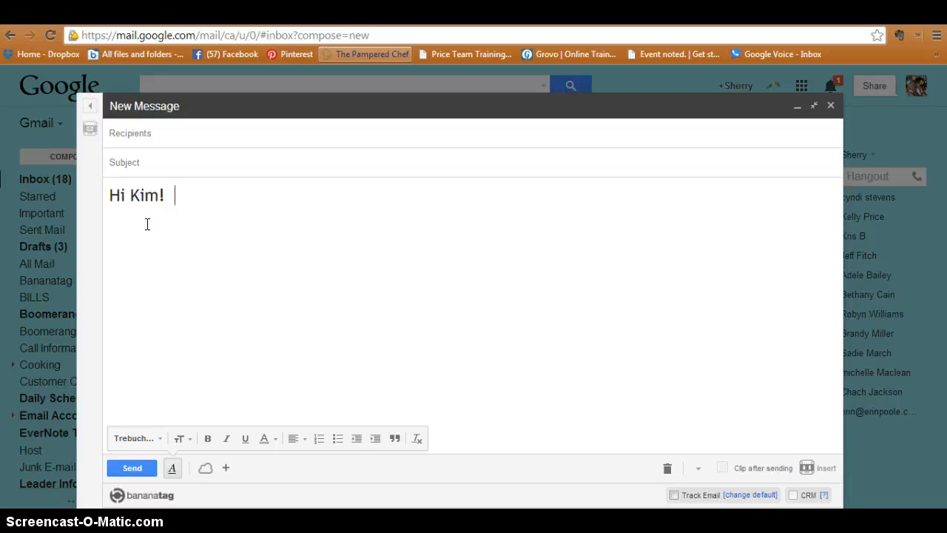
{"action": "type", "text": "I w"}
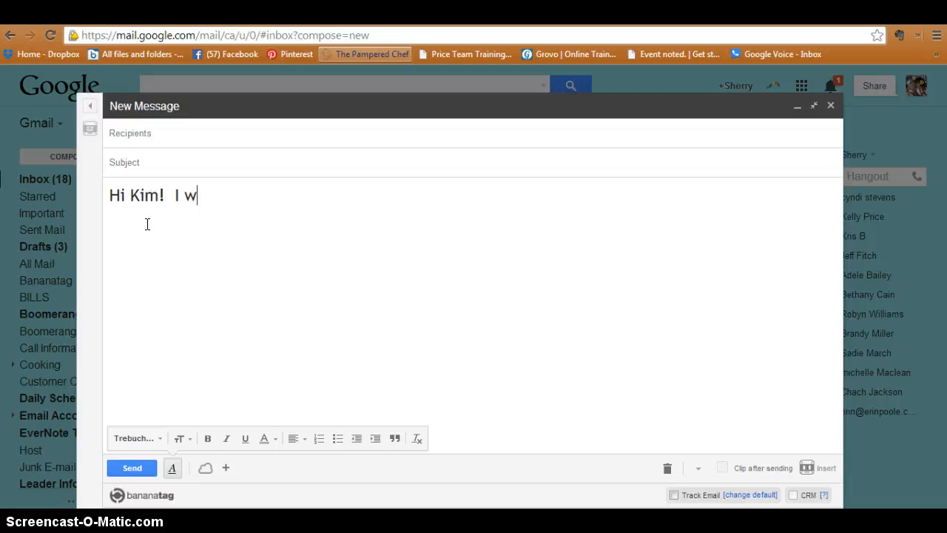
{"action": "type", "text": "anted to send"}
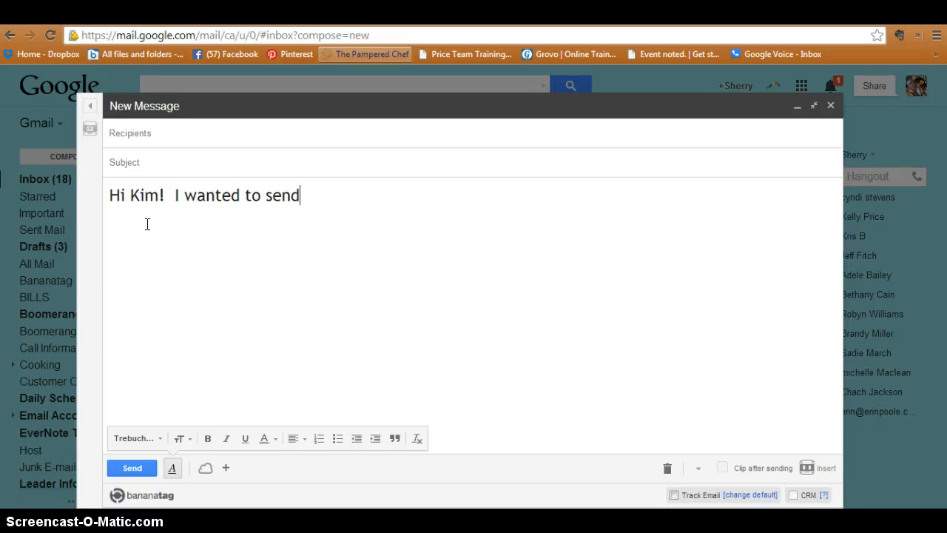
{"action": "type", "text": "you a"}
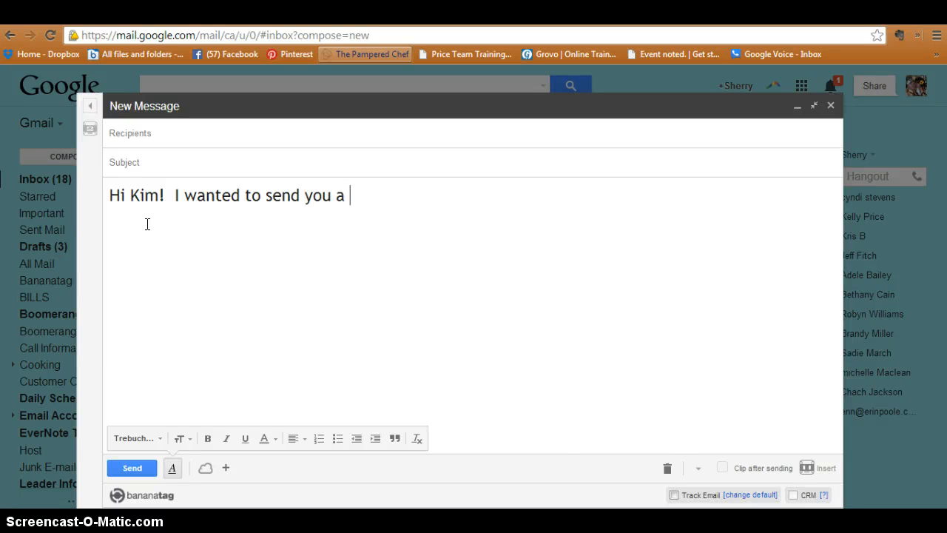
{"action": "type", "text": "short link"}
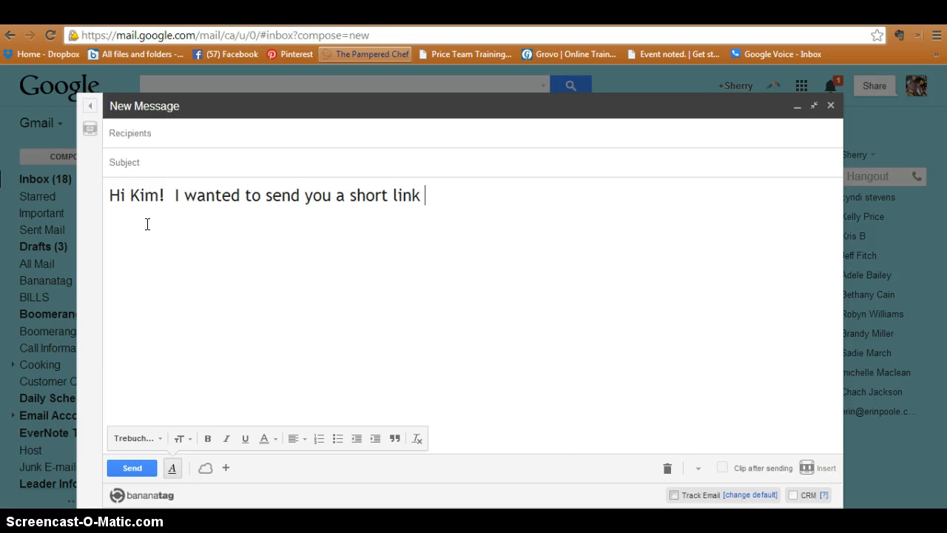
{"action": "type", "text": "that yo"}
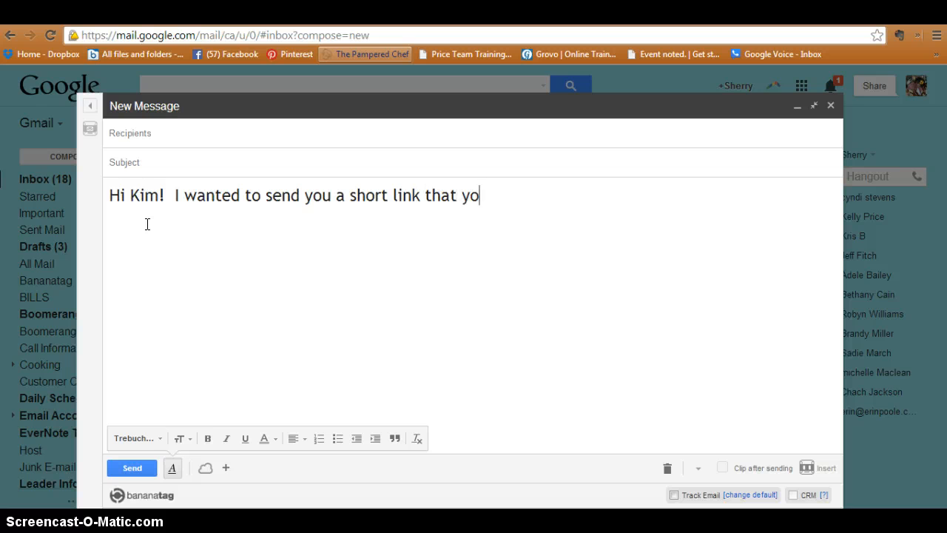
{"action": "type", "text": "u can share wi"}
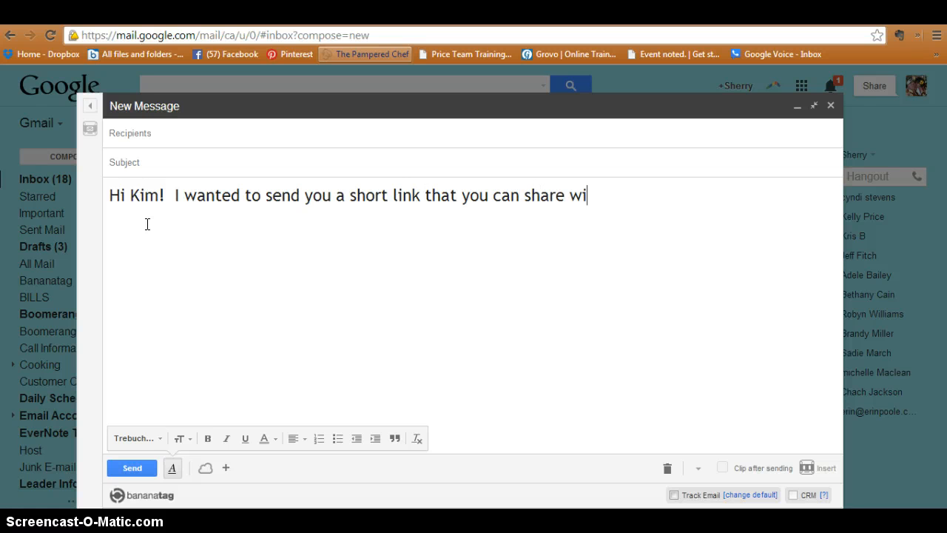
{"action": "type", "text": "th your friends"}
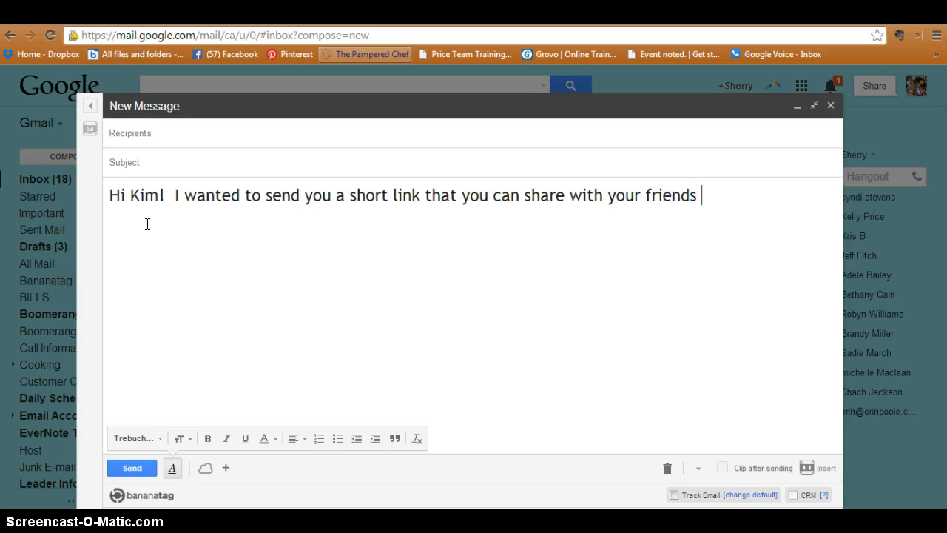
{"action": "type", "text": "to visit your Pampered Chef Host"}
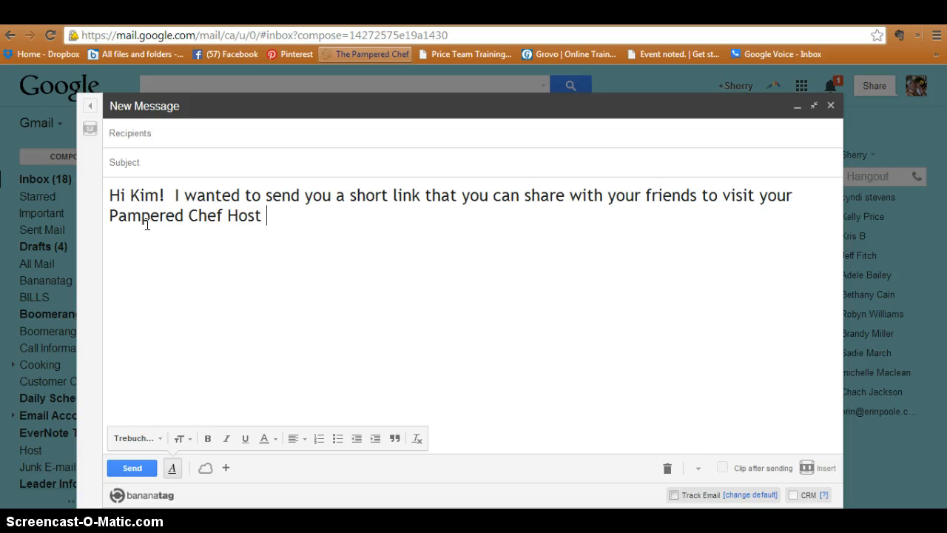
{"action": "type", "text": "Page eas"}
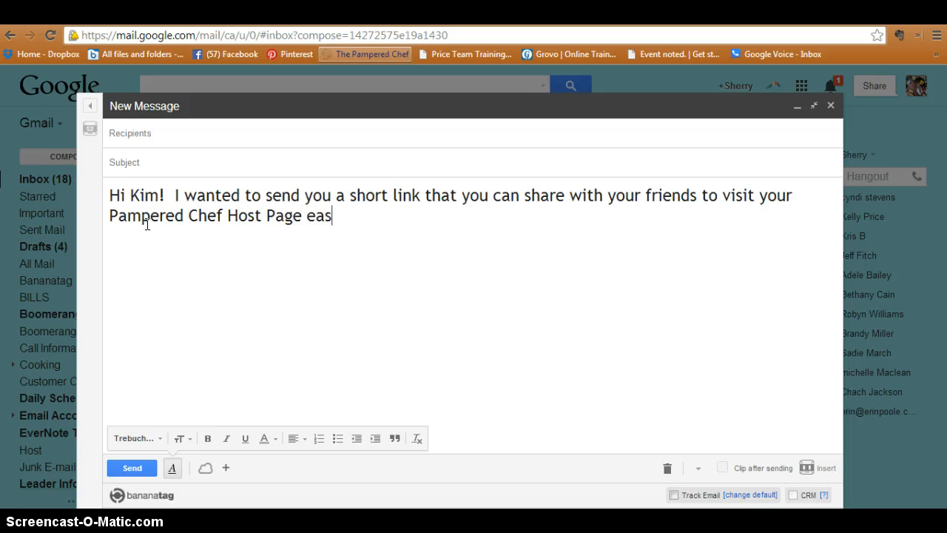
{"action": "type", "text": "ly"}
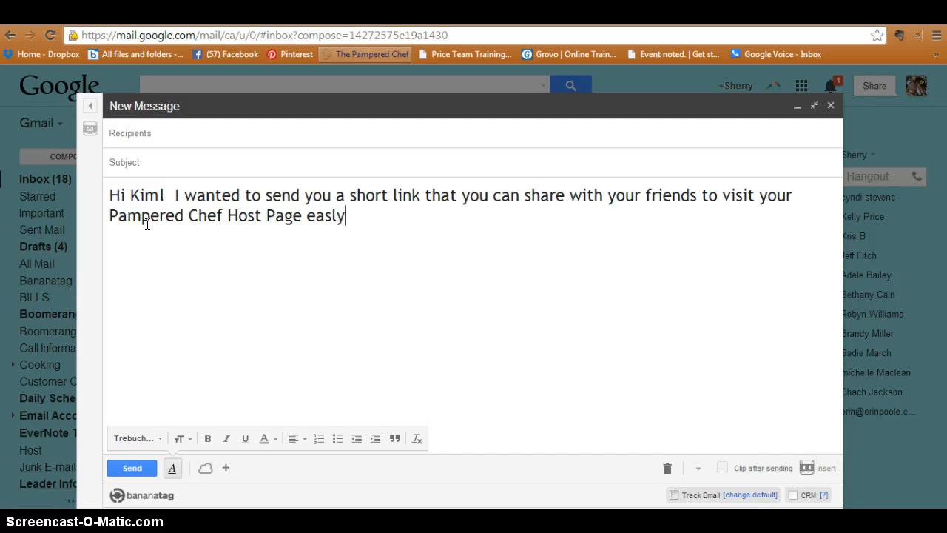
{"action": "type", "text": "."}
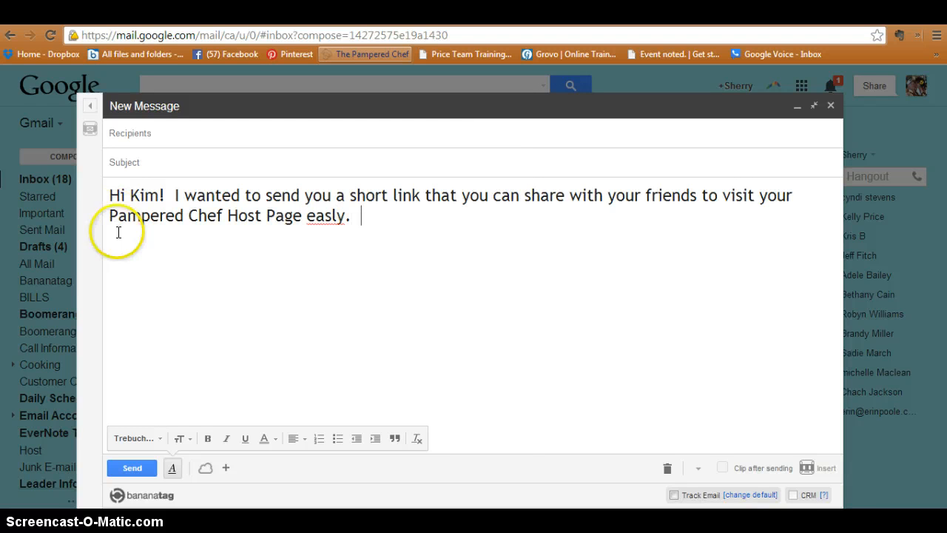
Correct the misspelled 'easly' to 'easily' using the spelling suggestion
{"action": "right_click", "coordinate": [318, 216]}
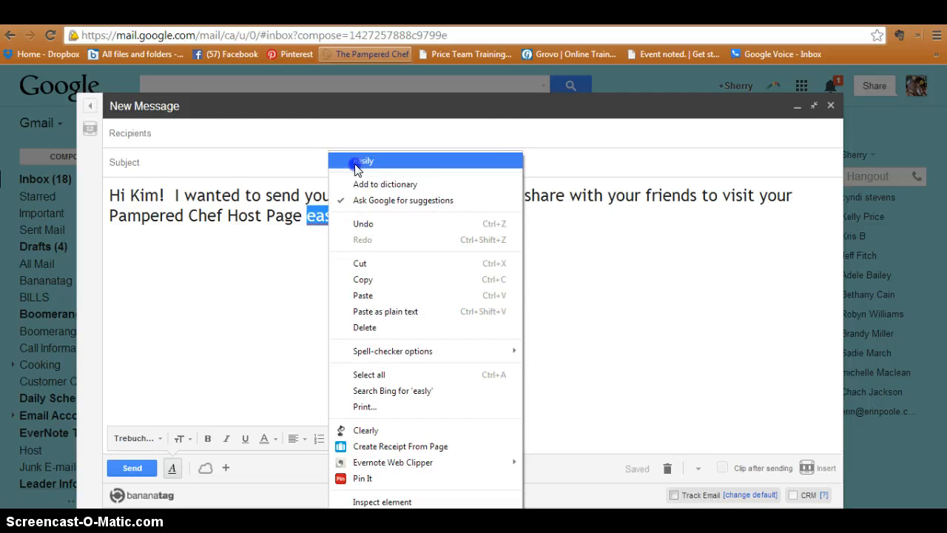
{"action": "left_click", "coordinate": [364, 160]}
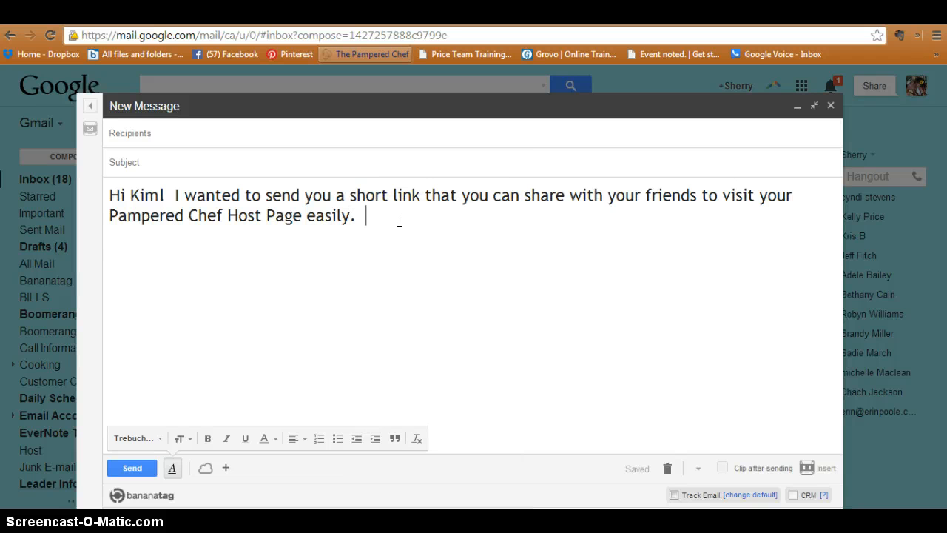
{"action": "type", "text": "You can copy & paste this link"}
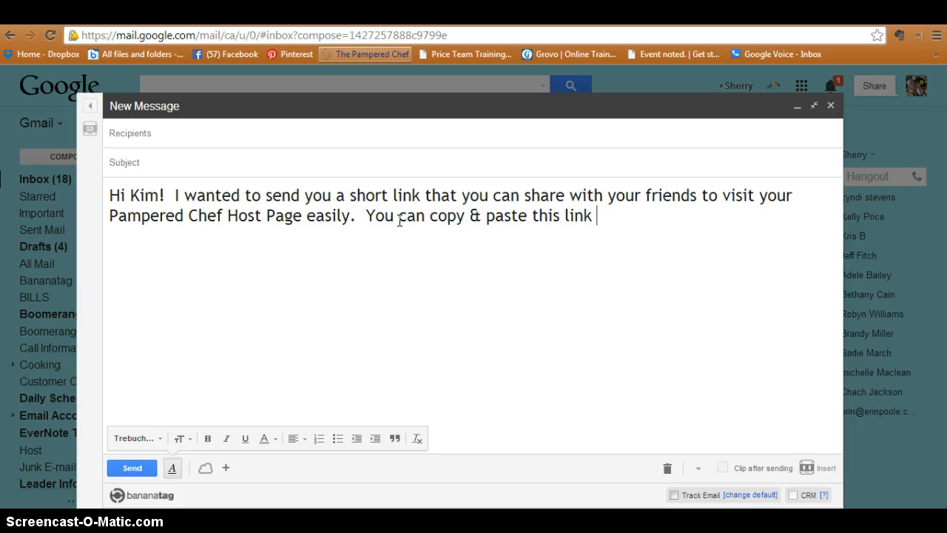
{"action": "type", "text": "into"}
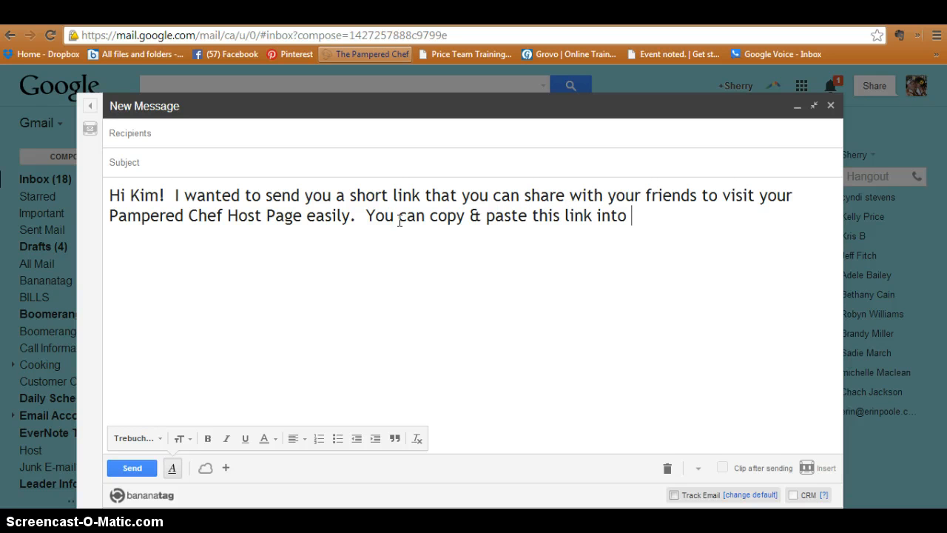
{"action": "type", "text": "an email,"}
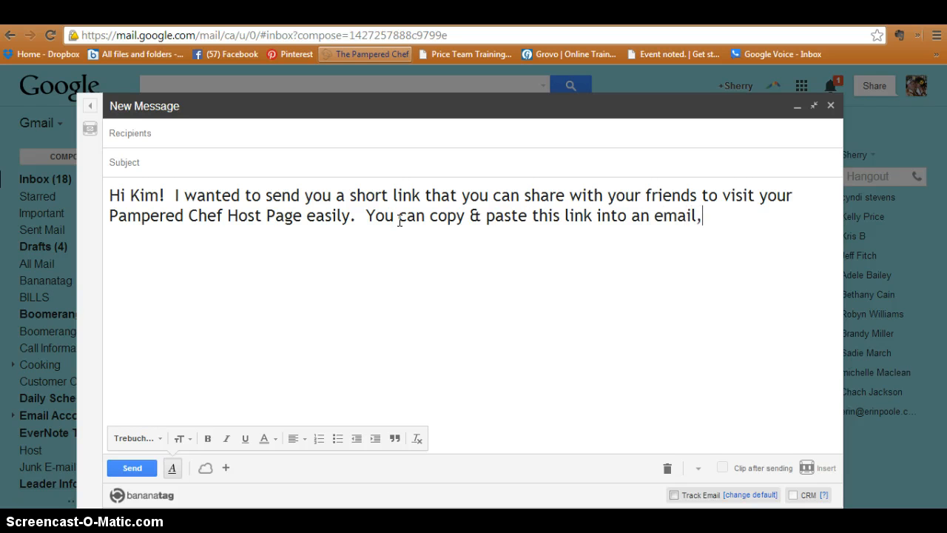
{"action": "type", "text": "a persona"}
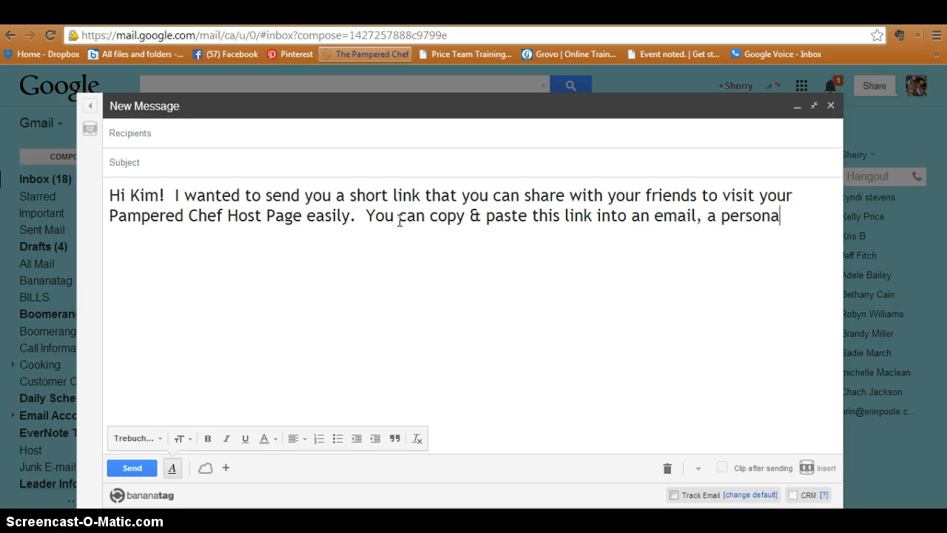
{"action": "type", "text": "l message"}
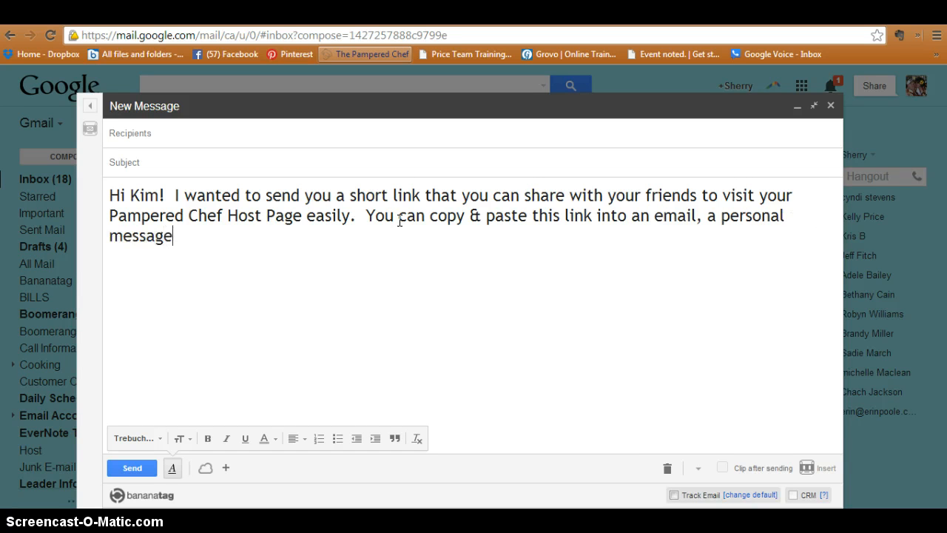
{"action": "type", "text": "on Facebook or even into a"}
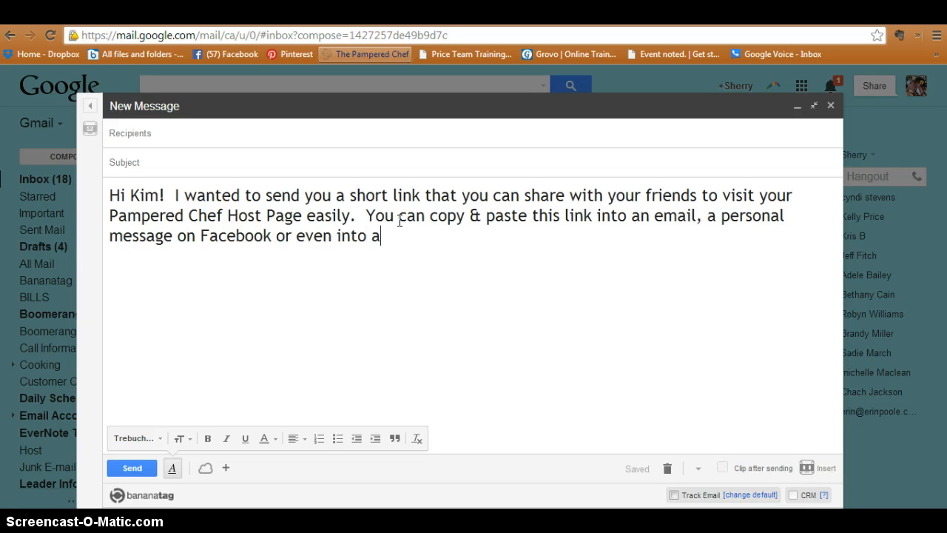
{"action": "type", "text": "text message."}
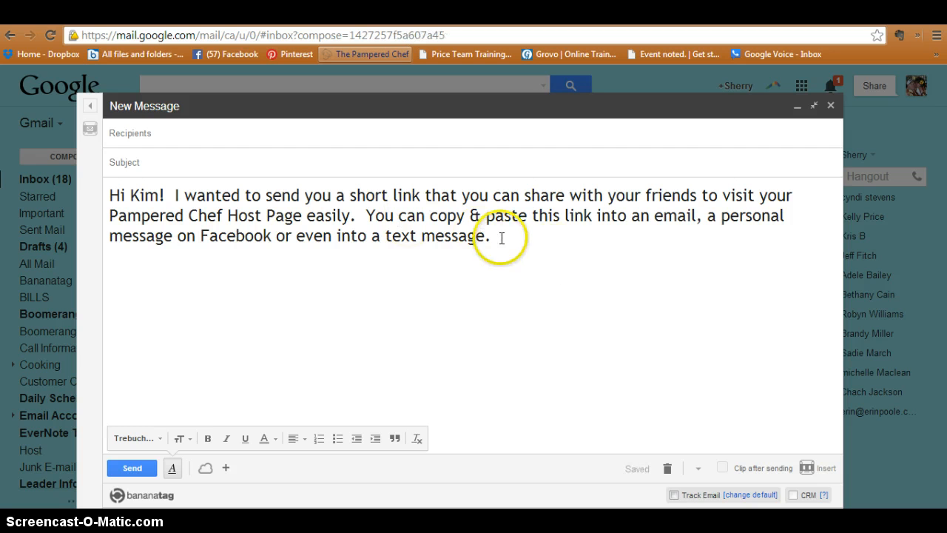
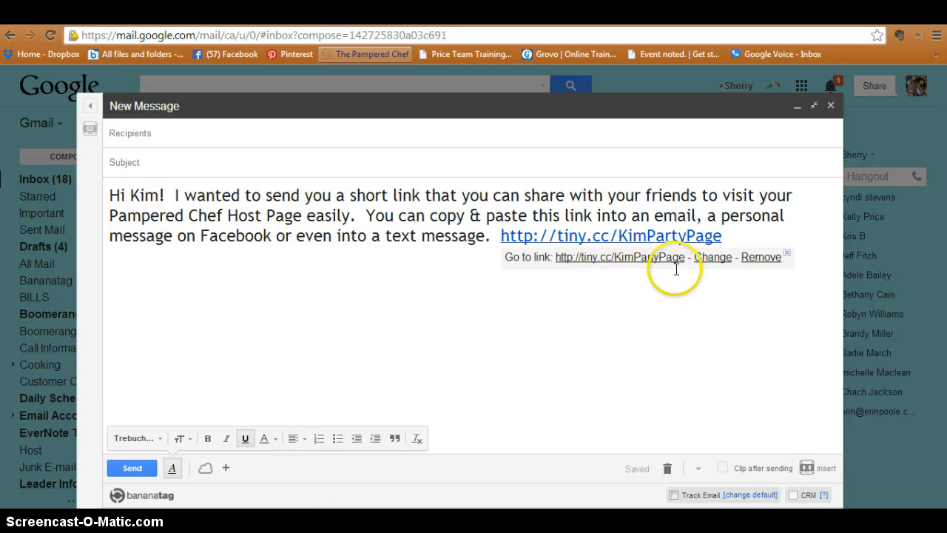
{"action": "mouse_move", "coordinate": [597, 272]}
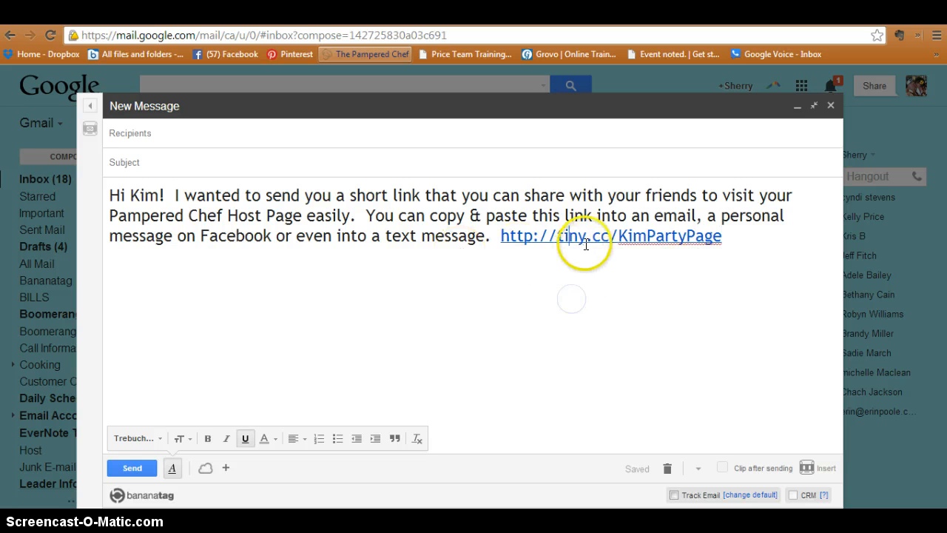
{"action": "left_click", "coordinate": [610, 236]}
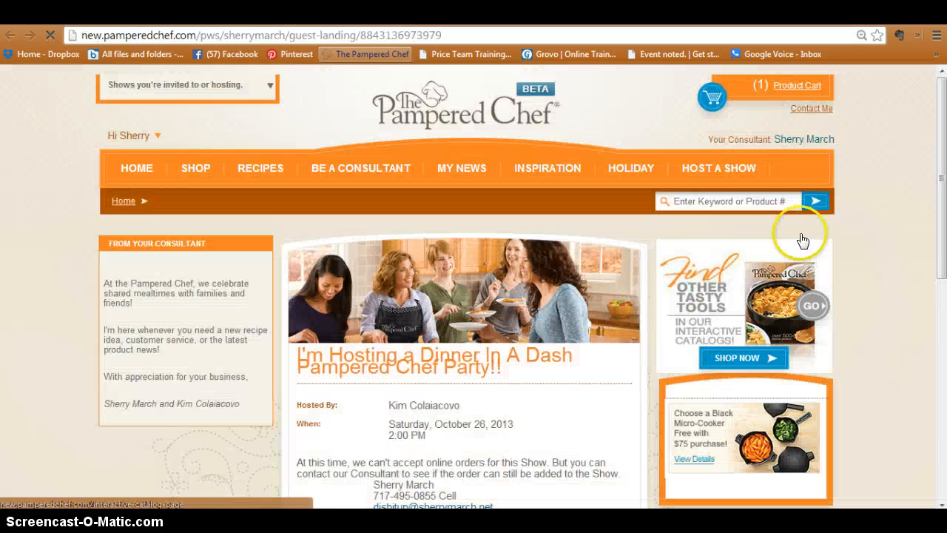
{"action": "scroll", "scroll_direction": "down", "scroll_amount": 3}
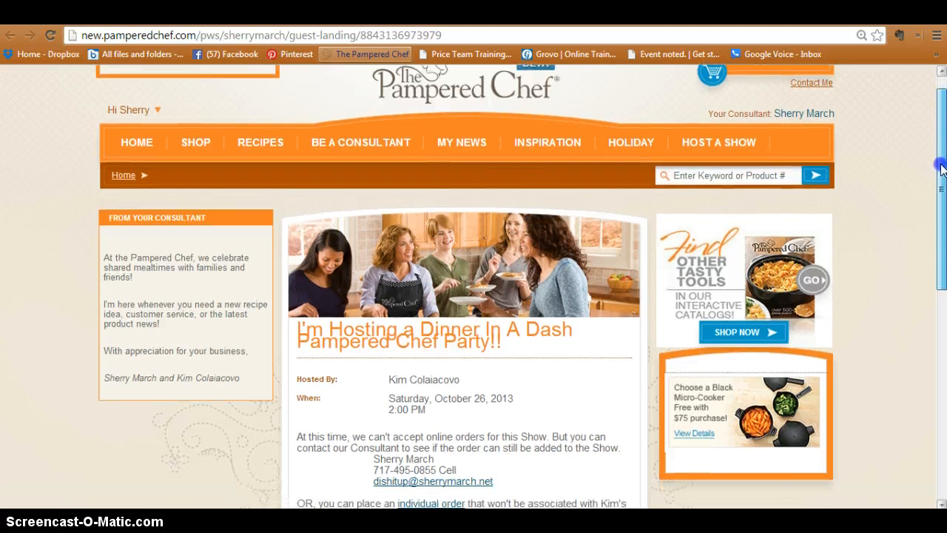
{"action": "scroll", "scroll_direction": "down", "scroll_amount": 3}
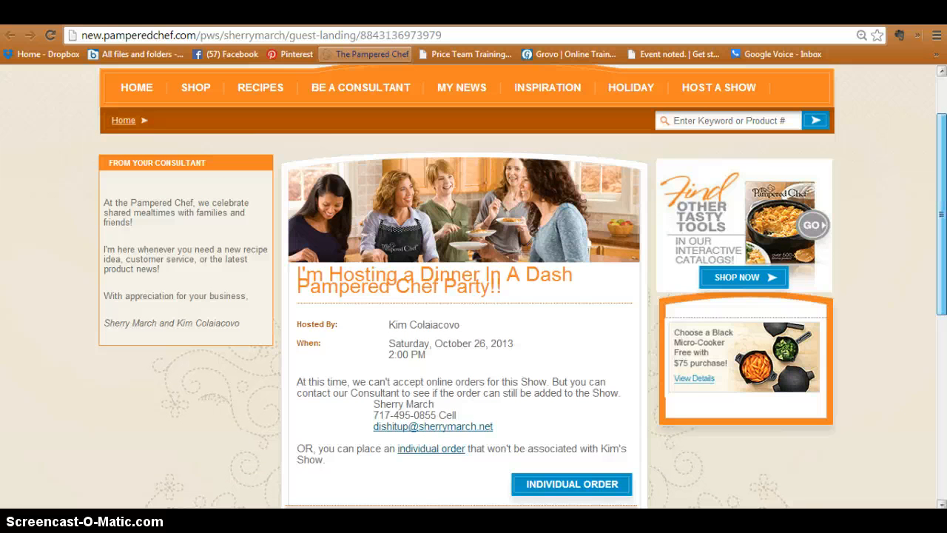
{"action": "scroll", "scroll_direction": "down", "scroll_amount": 3}
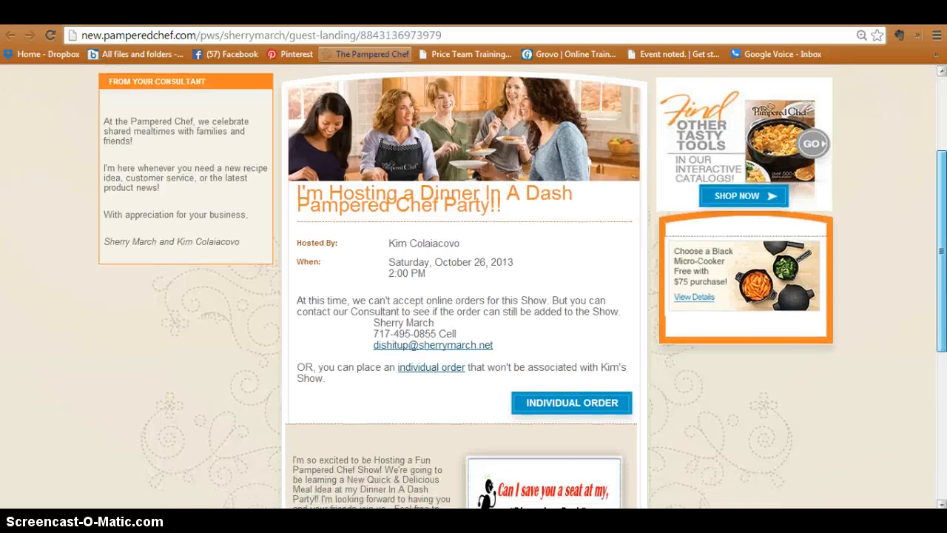
{"action": "scroll", "scroll_direction": "down", "scroll_amount": 3}
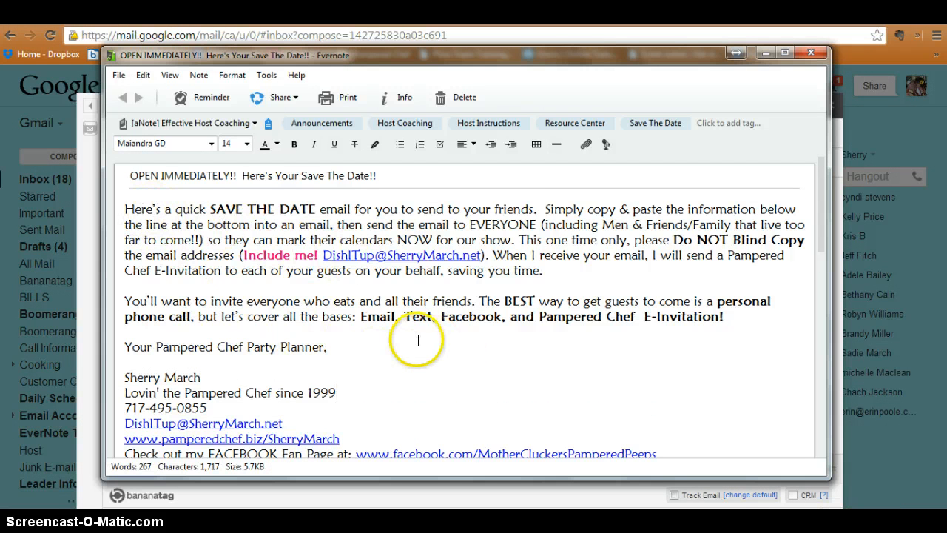
Scroll the Evernote save-the-date note down to its Online Host Party Page line
{"action": "scroll", "scroll_direction": "down", "scroll_amount": 3}
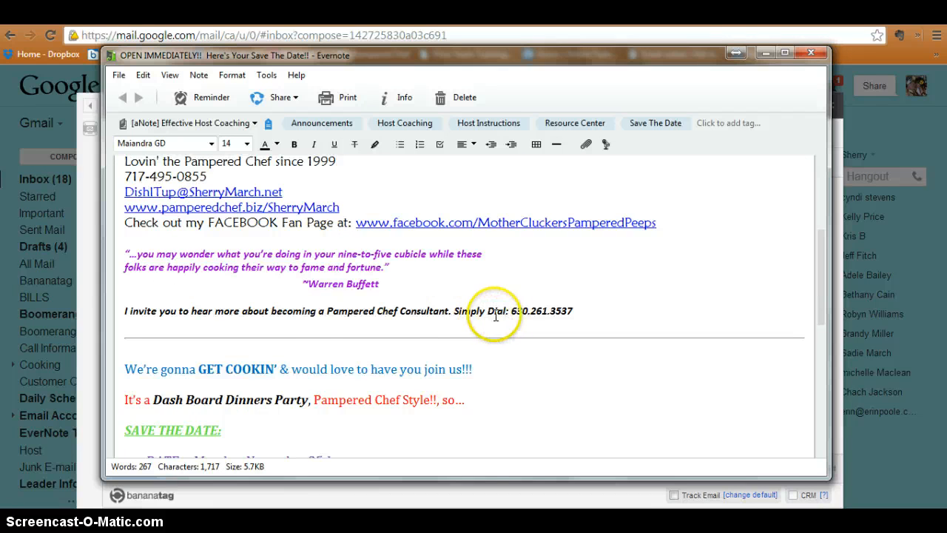
{"action": "scroll", "scroll_direction": "down", "scroll_amount": 3}
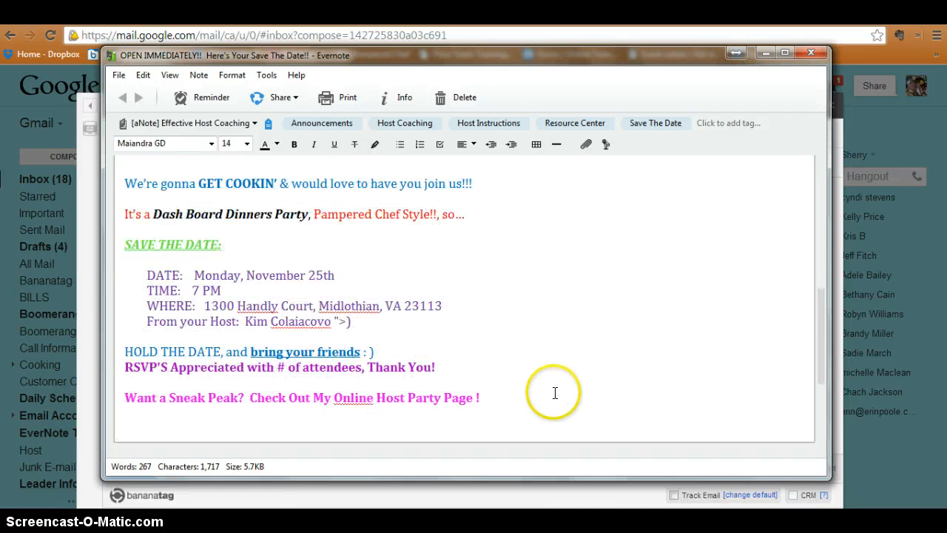
{"action": "mouse_move", "coordinate": [581, 229]}
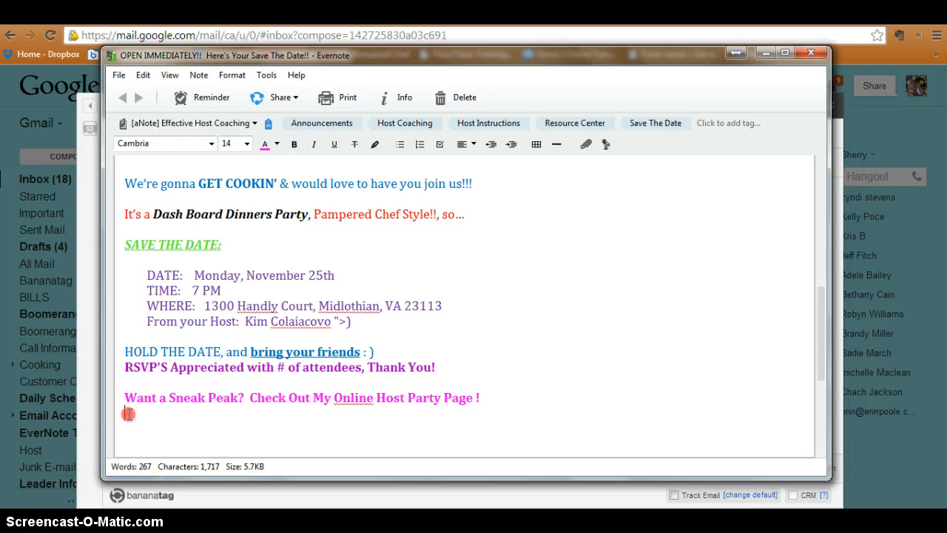
{"action": "right_click", "coordinate": [129, 413]}
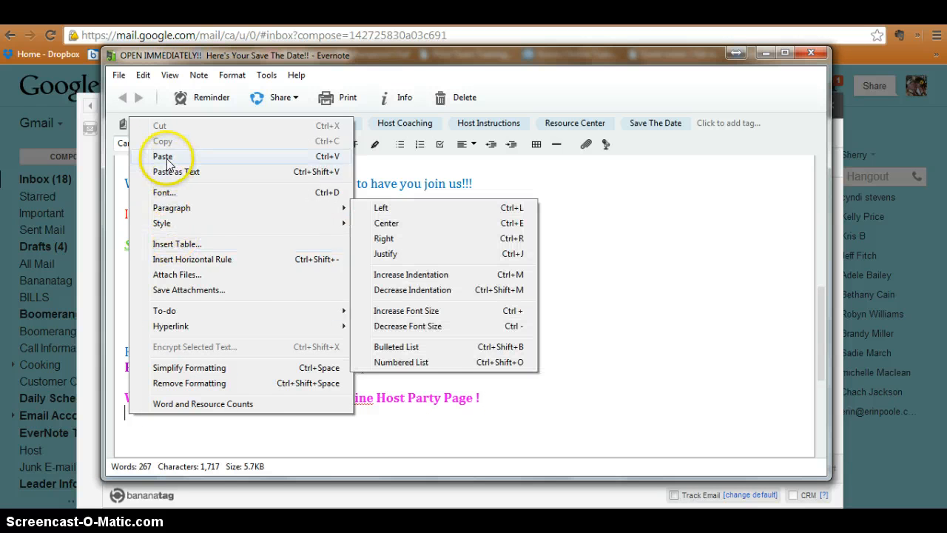
{"action": "left_click", "coordinate": [162, 156]}
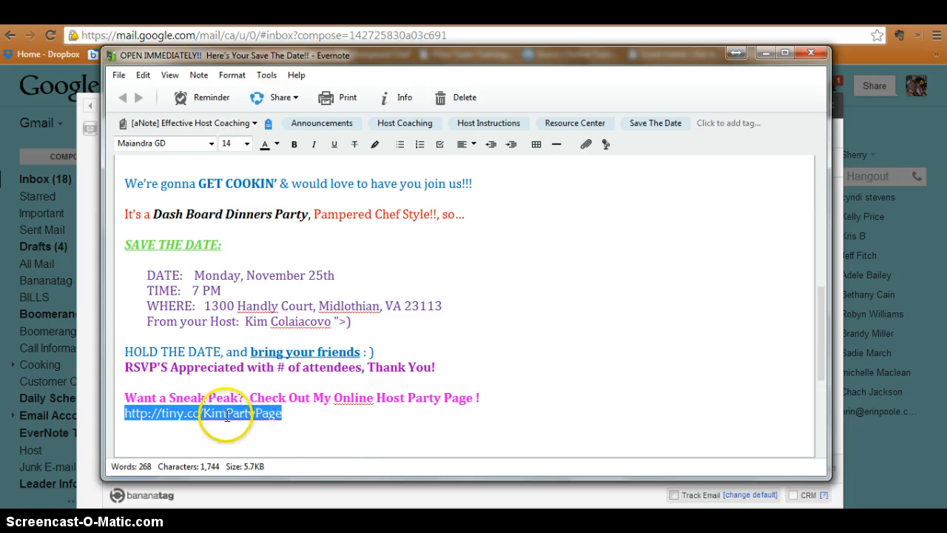
Turn the pasted tiny.cc address into a hyperlink and select the whole invitation text
{"action": "right_click", "coordinate": [228, 413]}
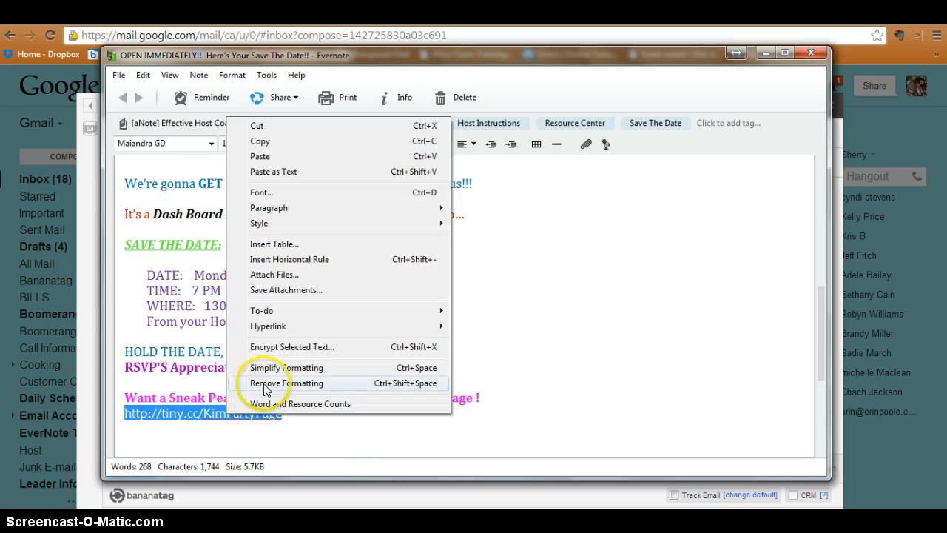
{"action": "mouse_move", "coordinate": [268, 326]}
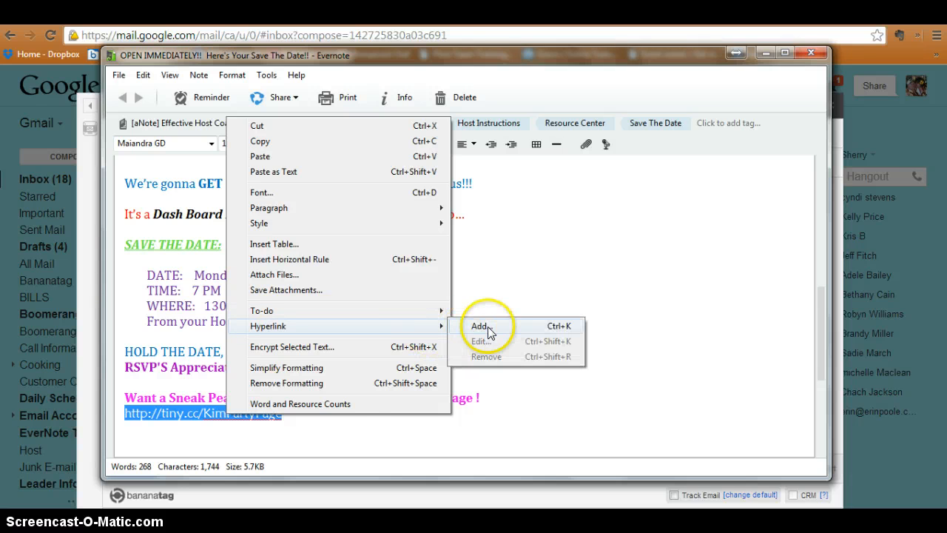
{"action": "left_click", "coordinate": [480, 326]}
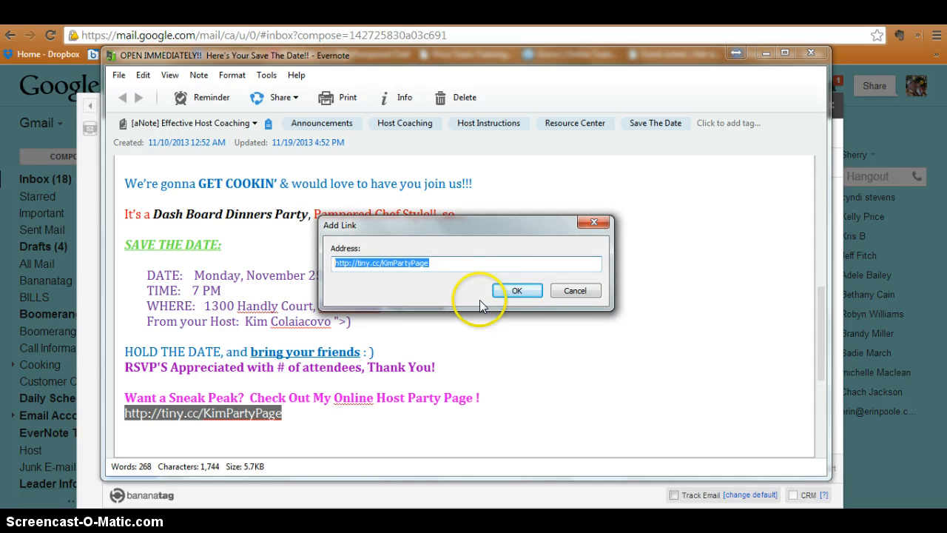
{"action": "mouse_move", "coordinate": [426, 277]}
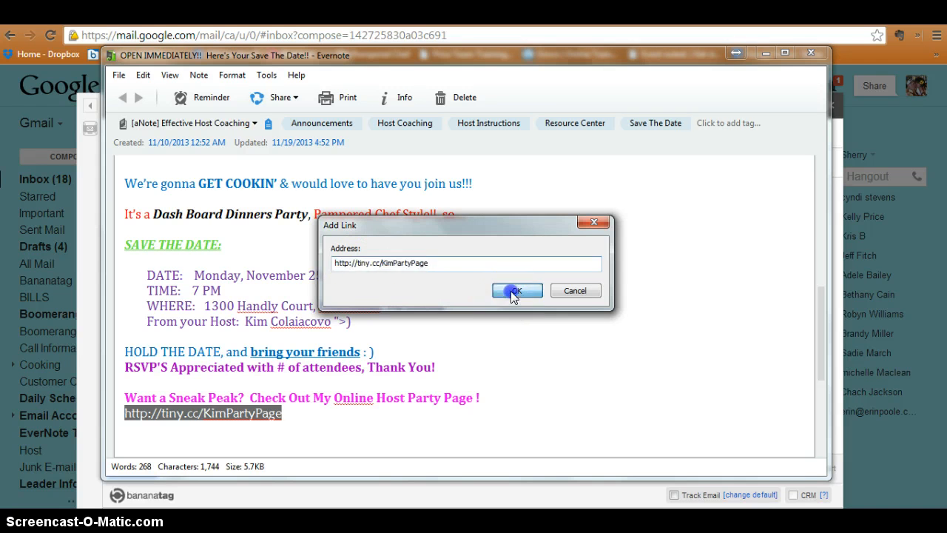
{"action": "left_click", "coordinate": [517, 290]}
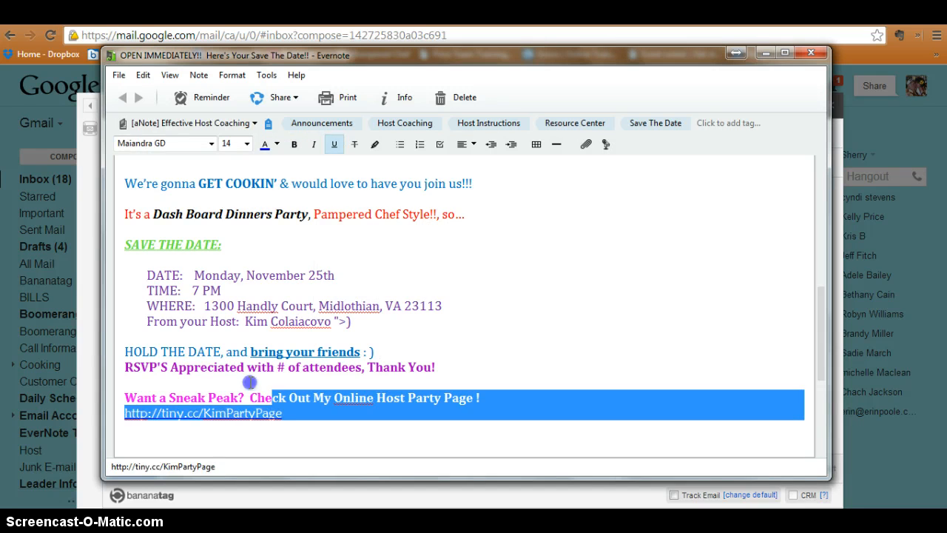
{"action": "key", "text": "ctrl+a"}
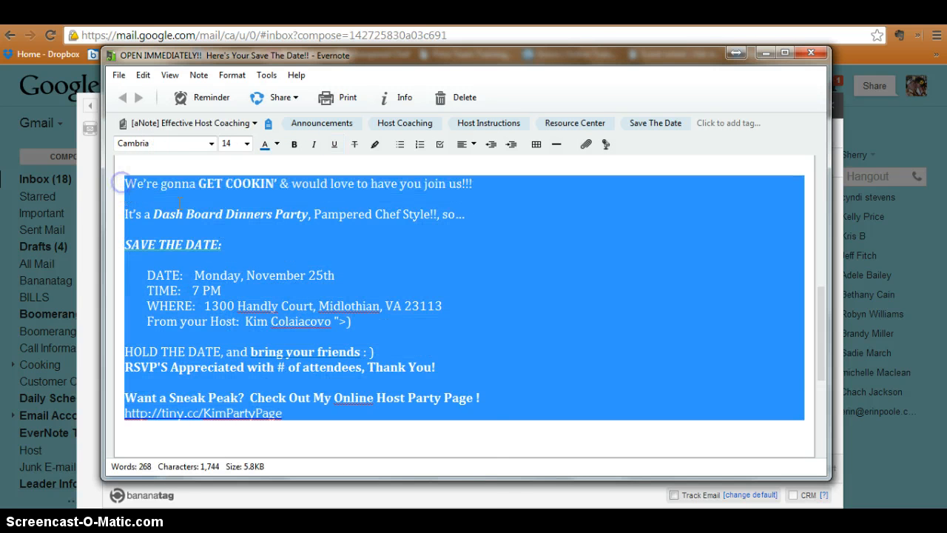
Copy the invitation into a new Gmail message and check the tiny.cc party link
{"action": "right_click", "coordinate": [297, 239]}
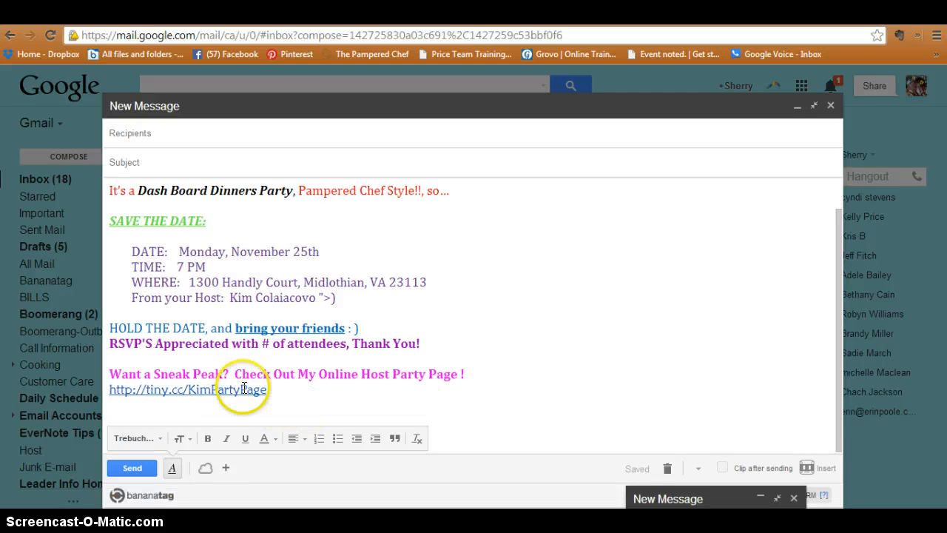
{"action": "left_click", "coordinate": [187, 389]}
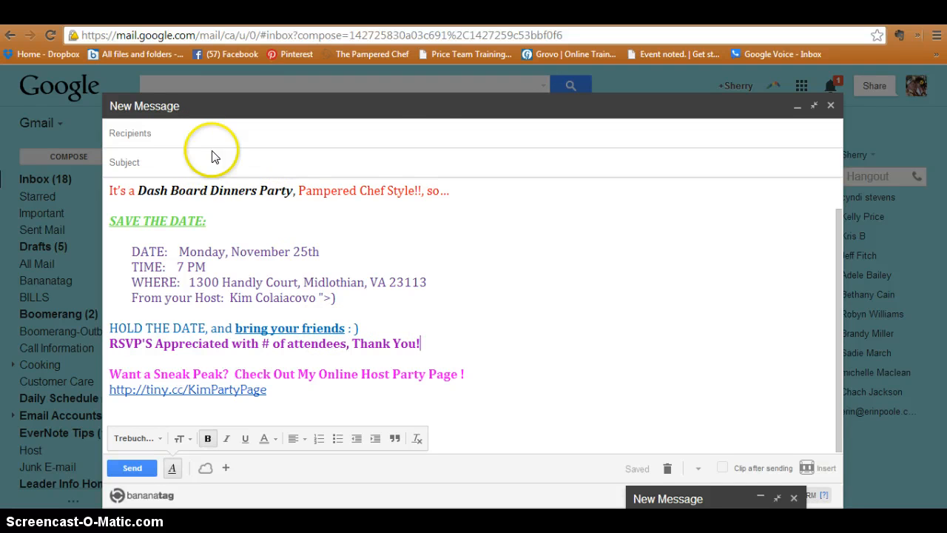
{"action": "mouse_move", "coordinate": [280, 176]}
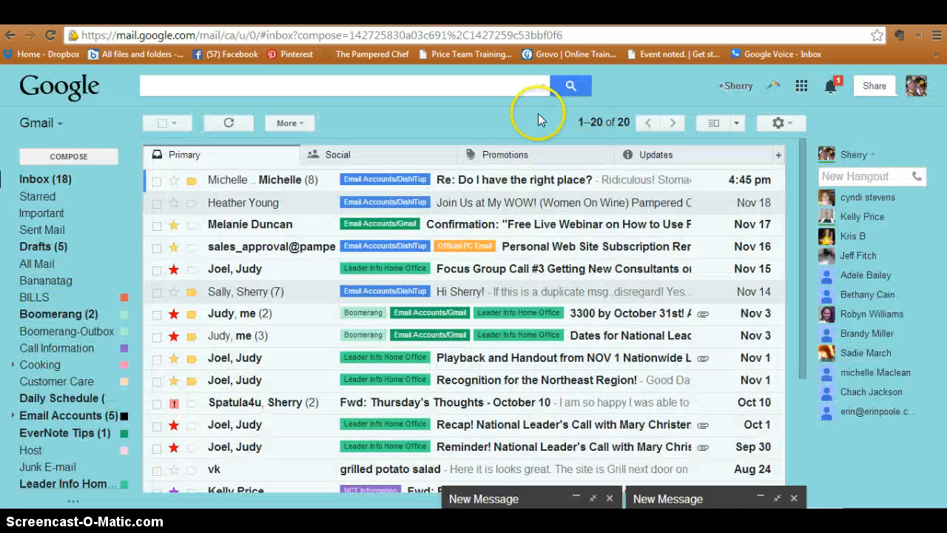
{"action": "mouse_move", "coordinate": [196, 30]}
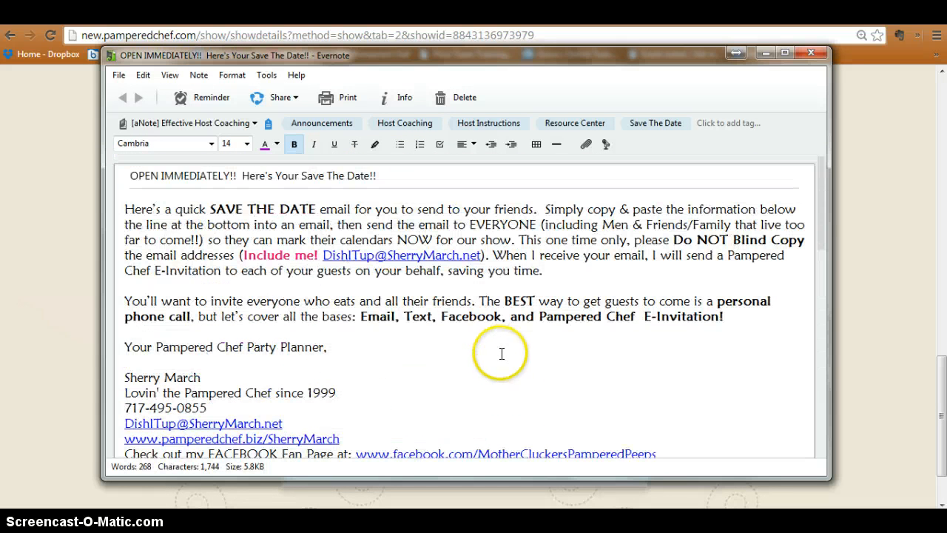
{"action": "mouse_move", "coordinate": [440, 358]}
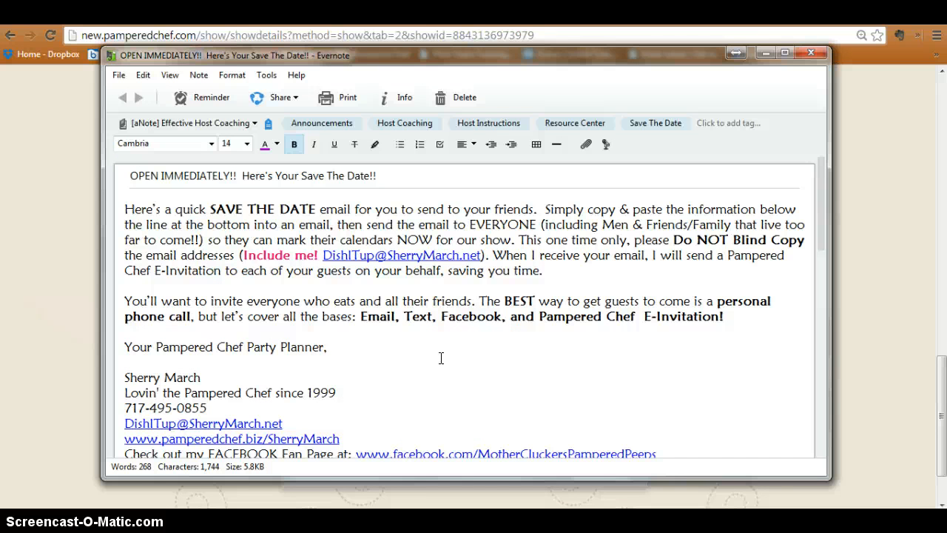
{"action": "mouse_move", "coordinate": [444, 357]}
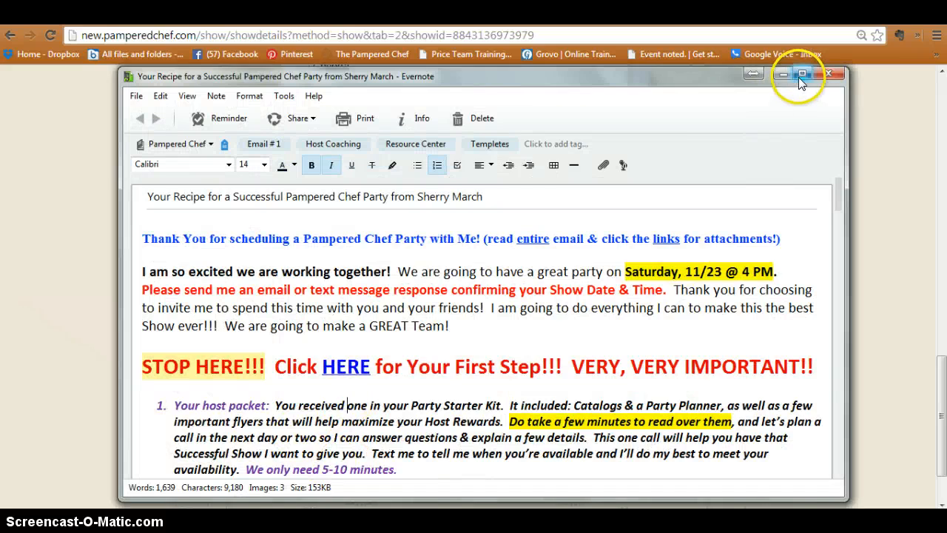
Maximize the 'Your Recipe for a Successful Pampered Chef Party' note and scroll to the guest tips
{"action": "left_click", "coordinate": [802, 74]}
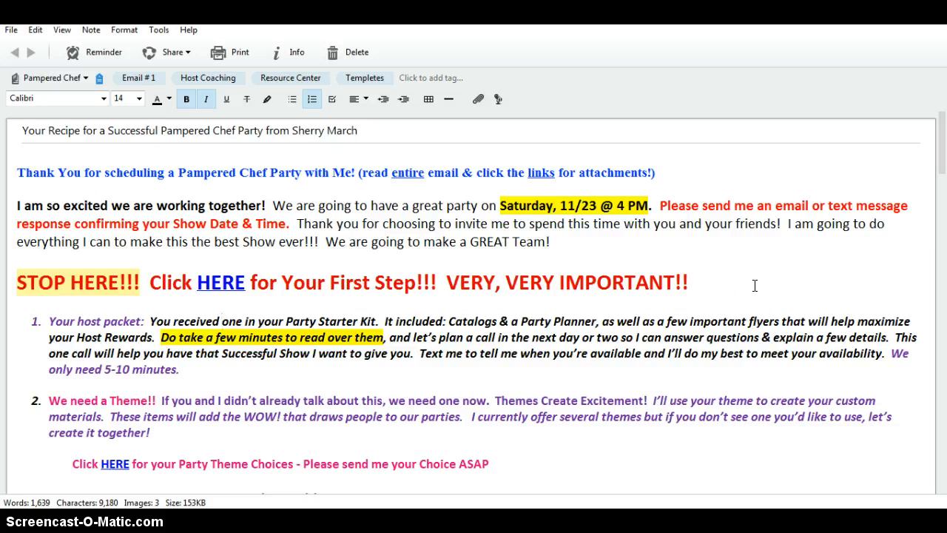
{"action": "mouse_move", "coordinate": [220, 282]}
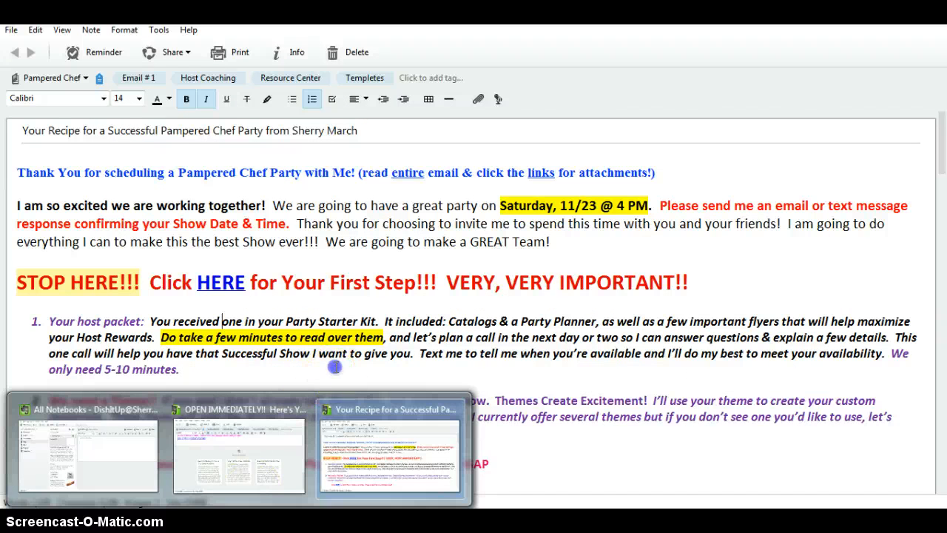
{"action": "scroll", "scroll_direction": "down", "scroll_amount": 3}
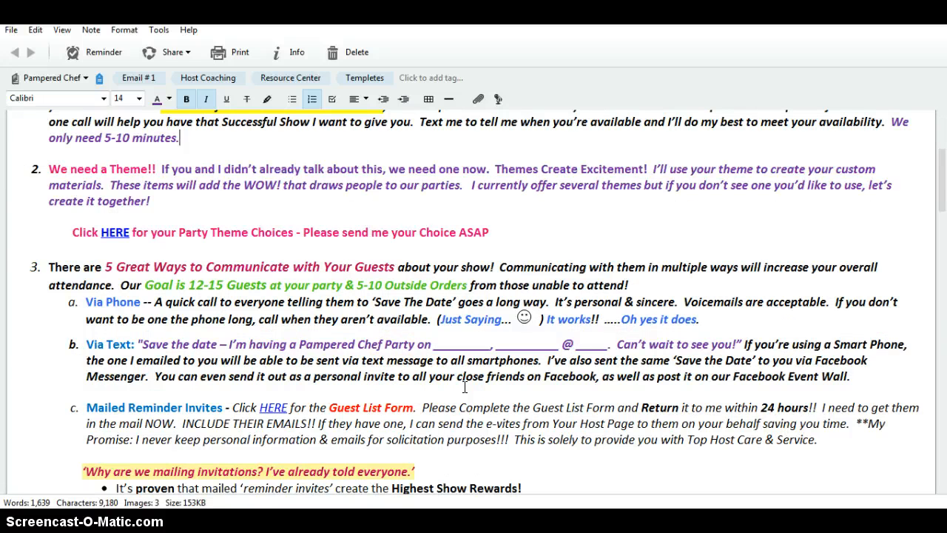
{"action": "scroll", "scroll_direction": "down", "scroll_amount": 3}
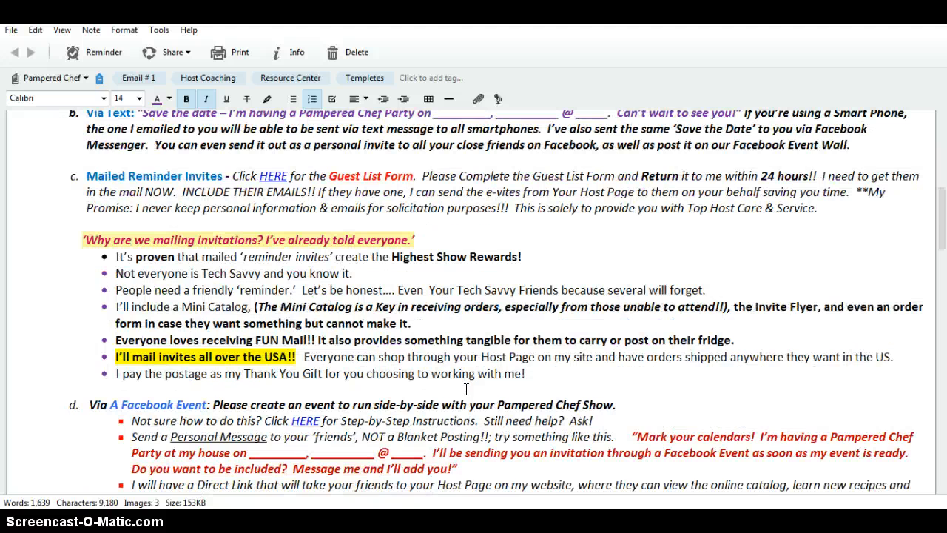